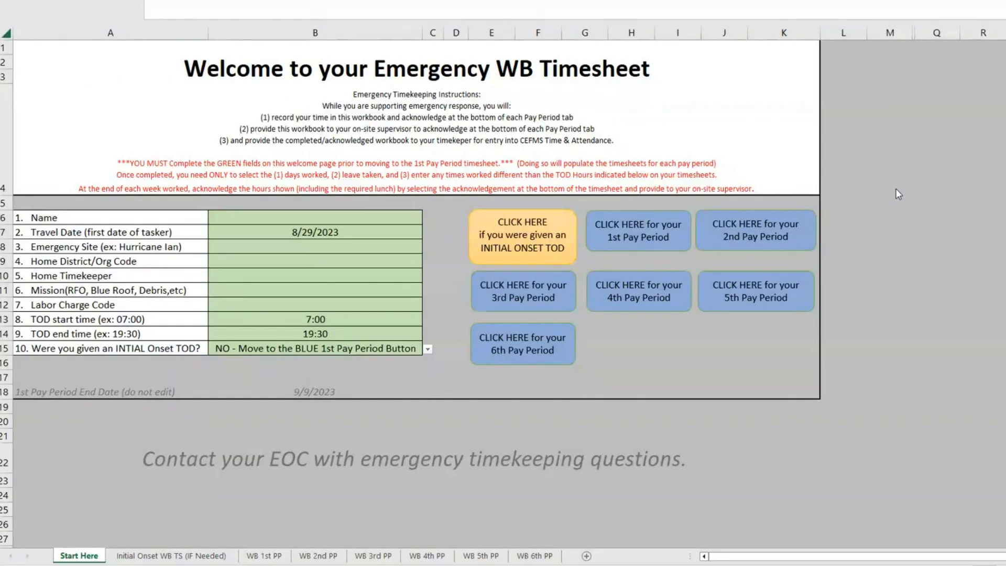
{"action": "mouse_move", "coordinate": [913, 198]}
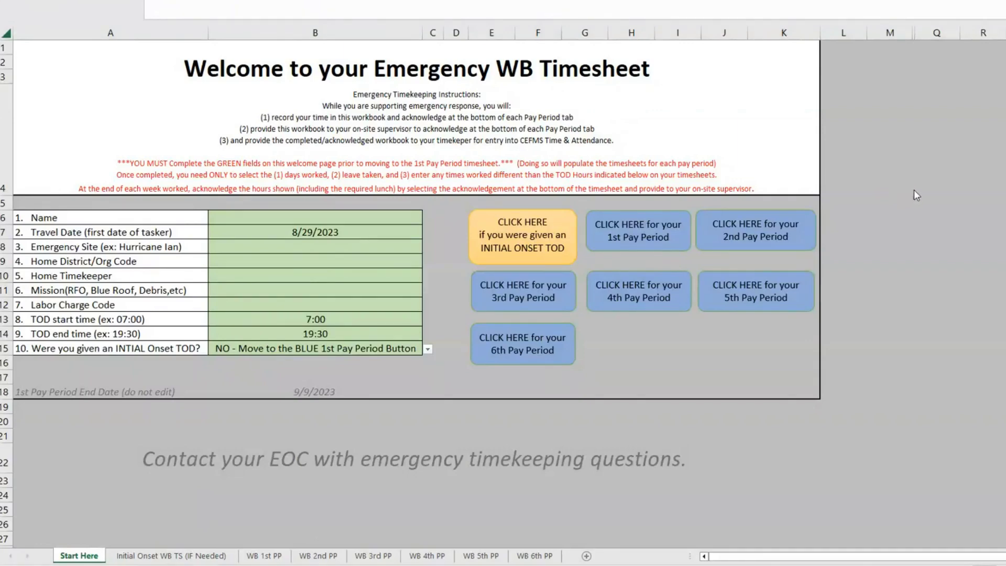
{"action": "mouse_move", "coordinate": [994, 174]}
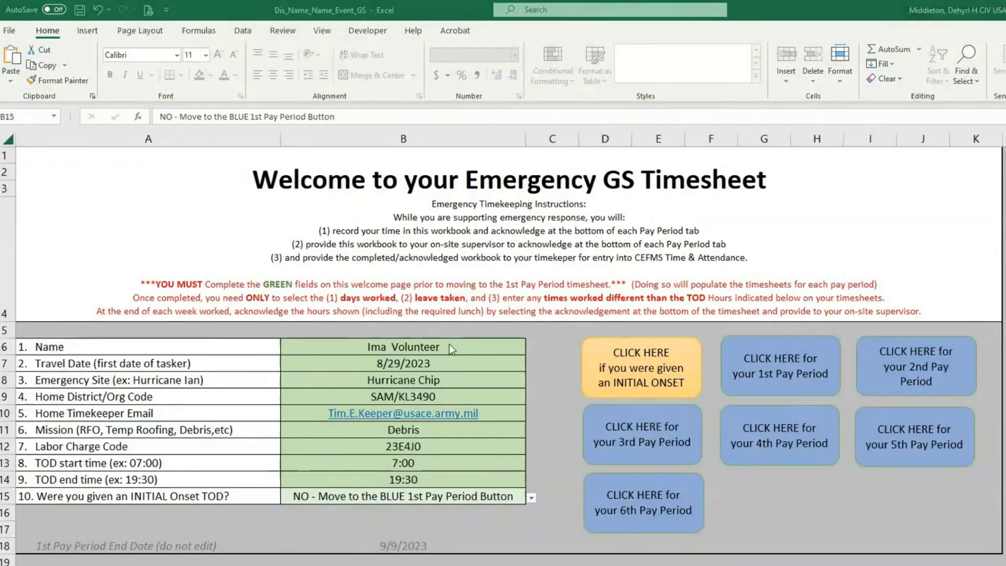
{"action": "mouse_move", "coordinate": [450, 369]}
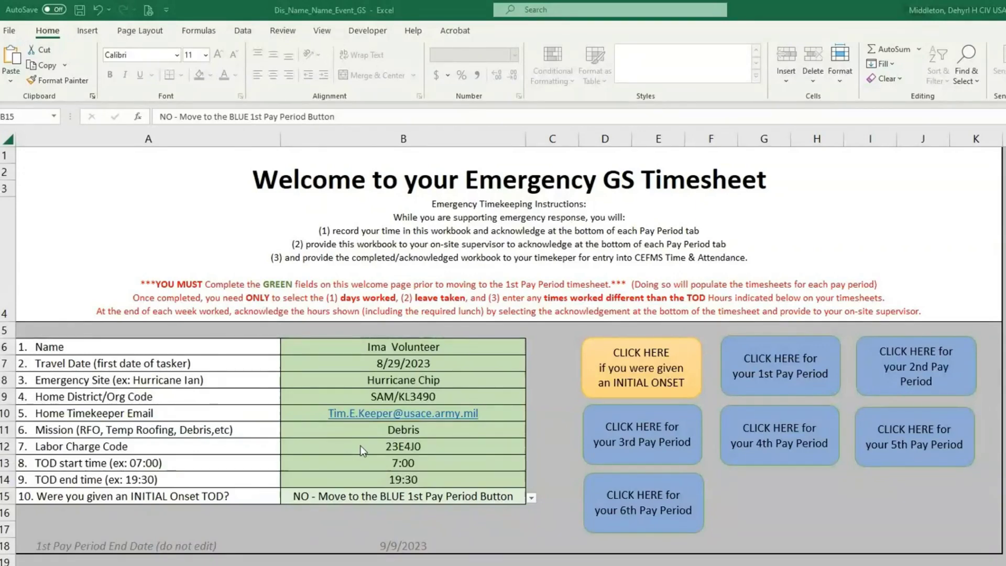
{"action": "mouse_move", "coordinate": [372, 465]}
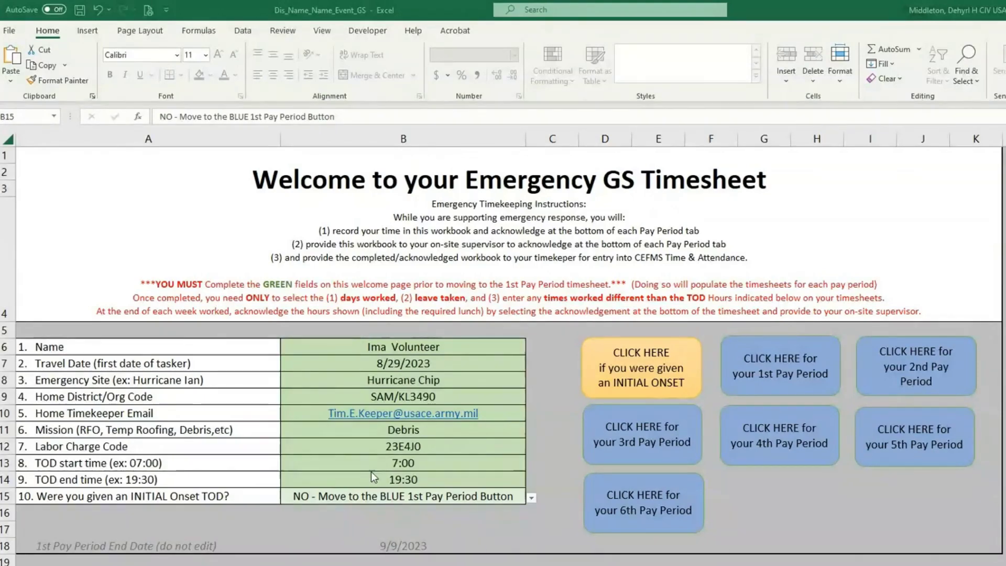
{"action": "mouse_move", "coordinate": [374, 491]}
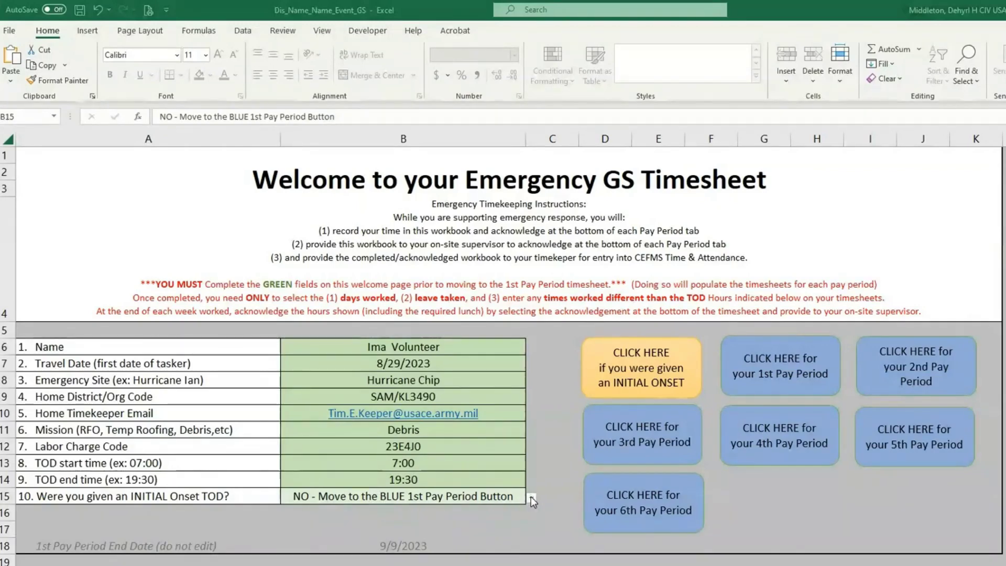
{"action": "left_click", "coordinate": [531, 498]}
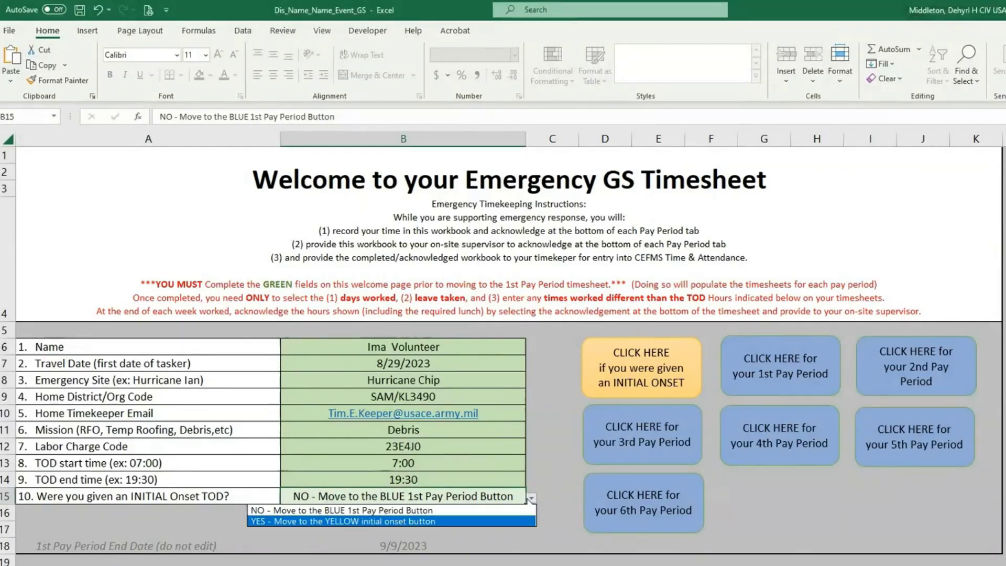
{"action": "left_click", "coordinate": [390, 521]}
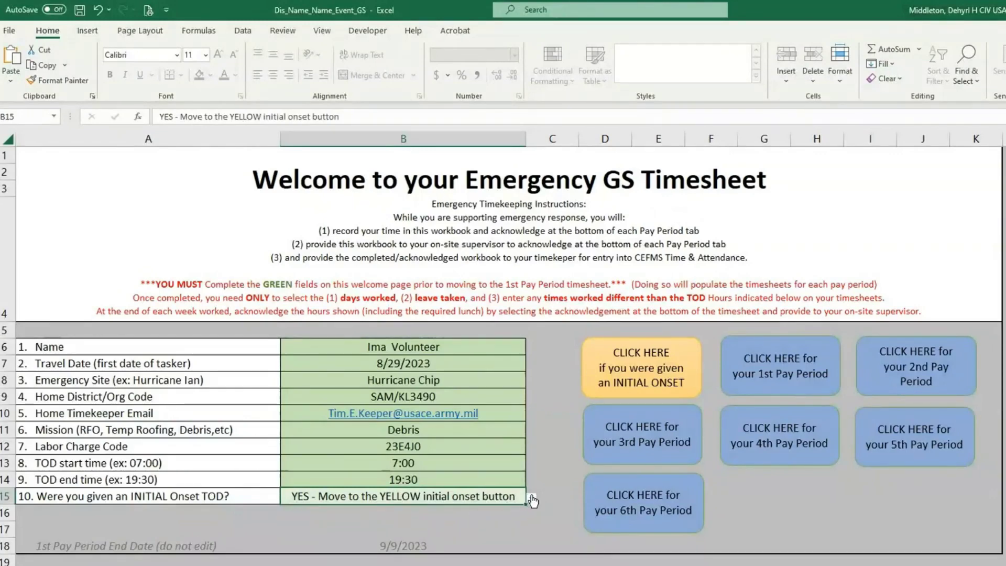
{"action": "left_click", "coordinate": [530, 497]}
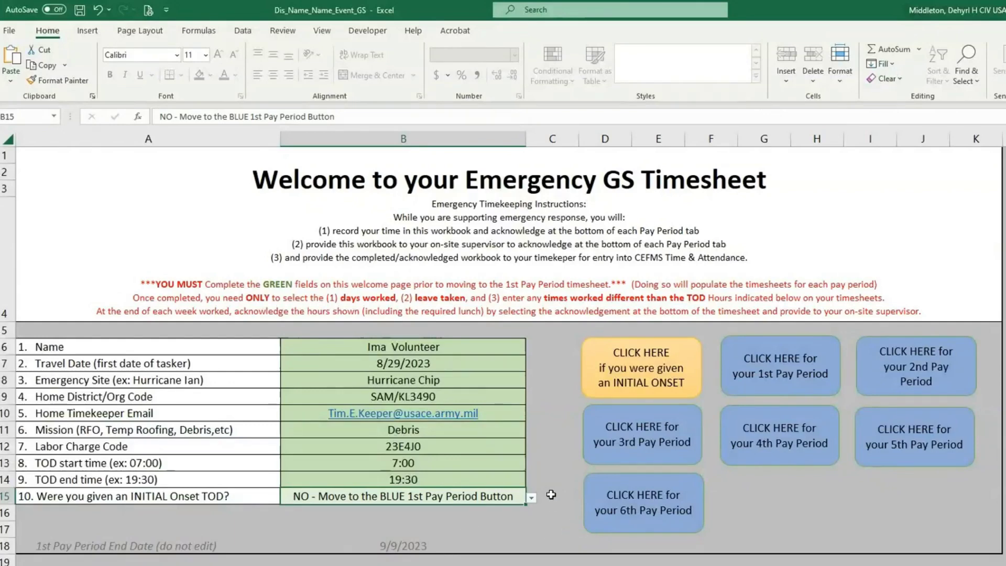
{"action": "mouse_move", "coordinate": [764, 402]}
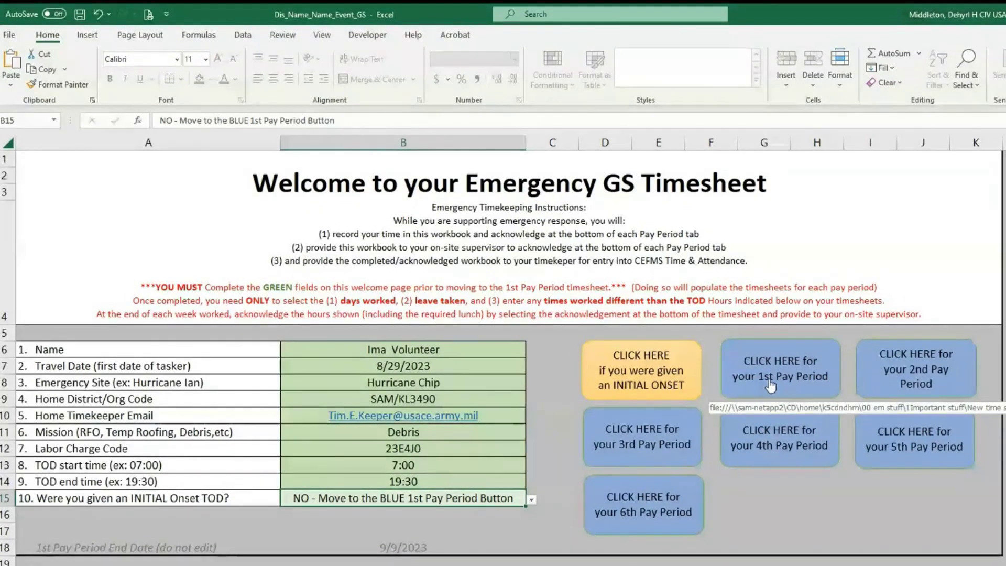
Step: On the 1st Pay Period sheet, set Days worked to Yes for 8/29 through 9/4 (84 hours)
{"action": "left_click", "coordinate": [778, 370]}
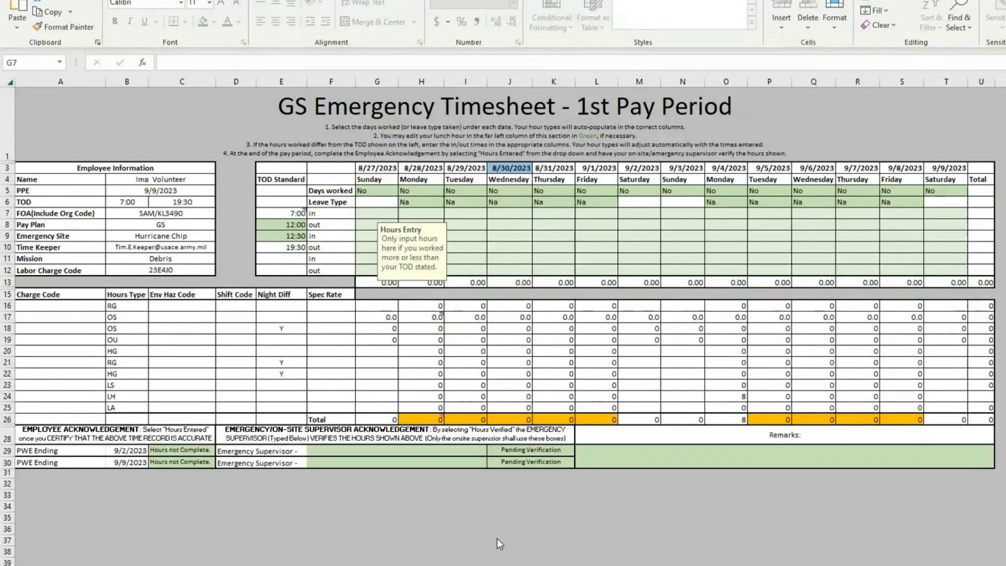
{"action": "mouse_move", "coordinate": [465, 531]}
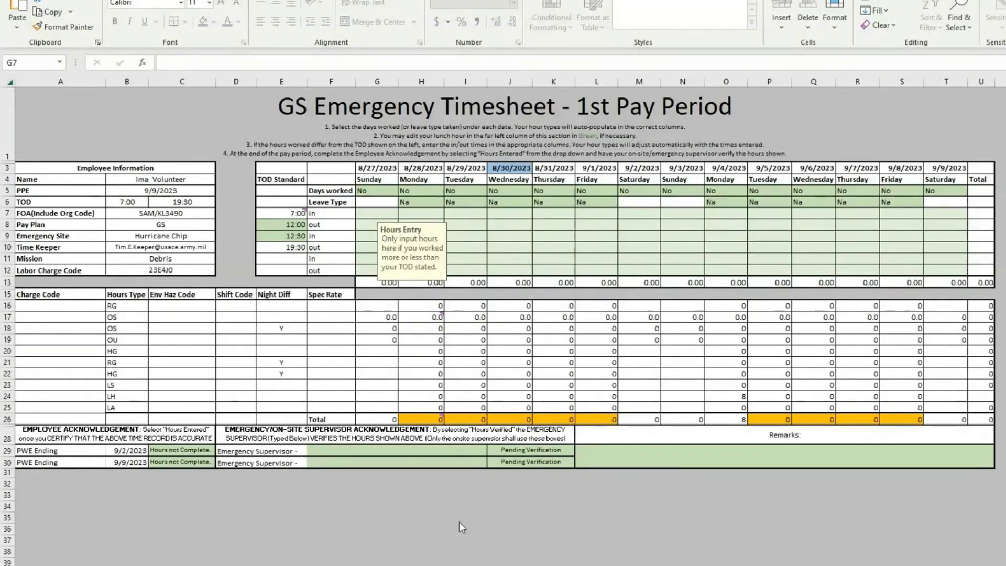
{"action": "mouse_move", "coordinate": [450, 515]}
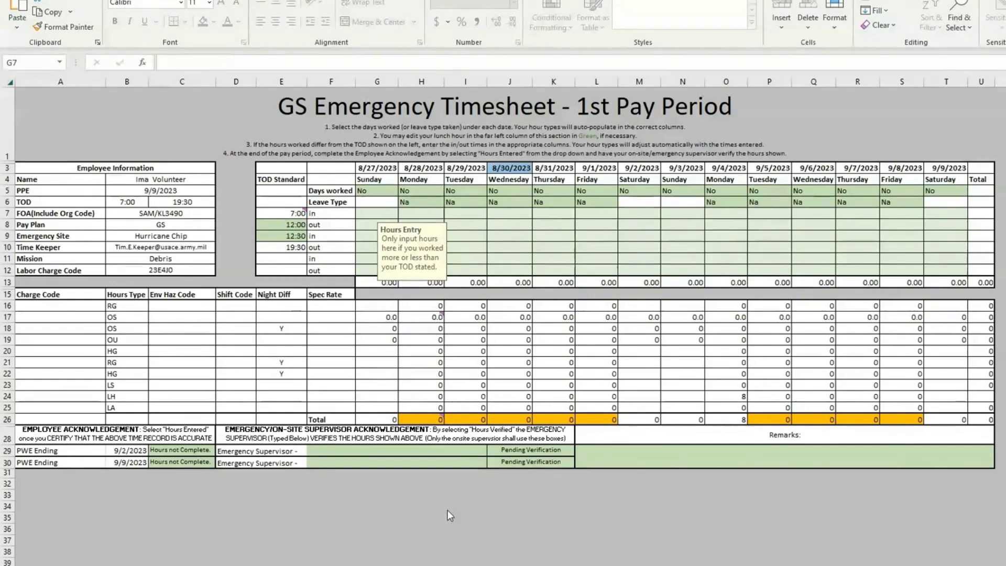
{"action": "mouse_move", "coordinate": [433, 475]}
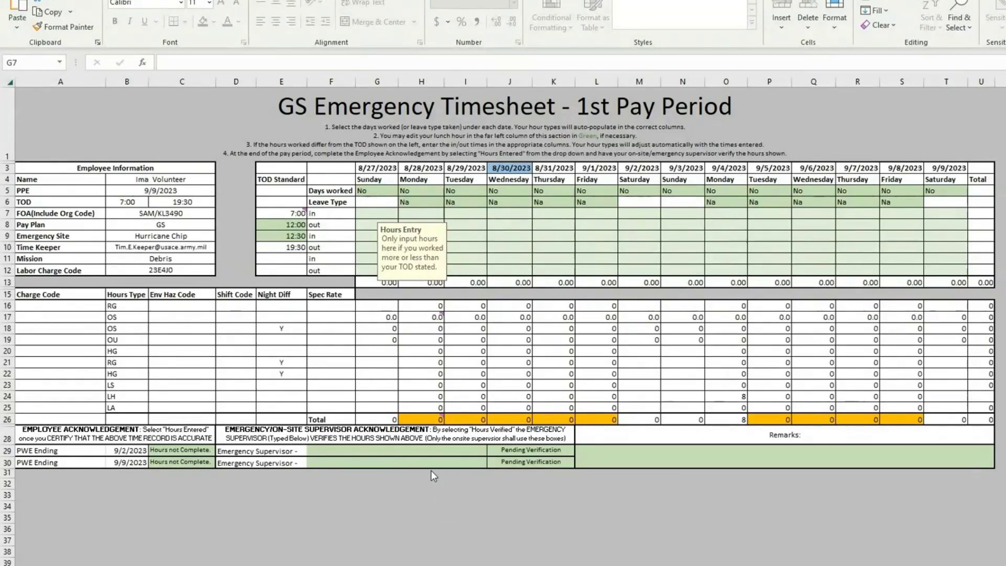
{"action": "mouse_move", "coordinate": [468, 191]}
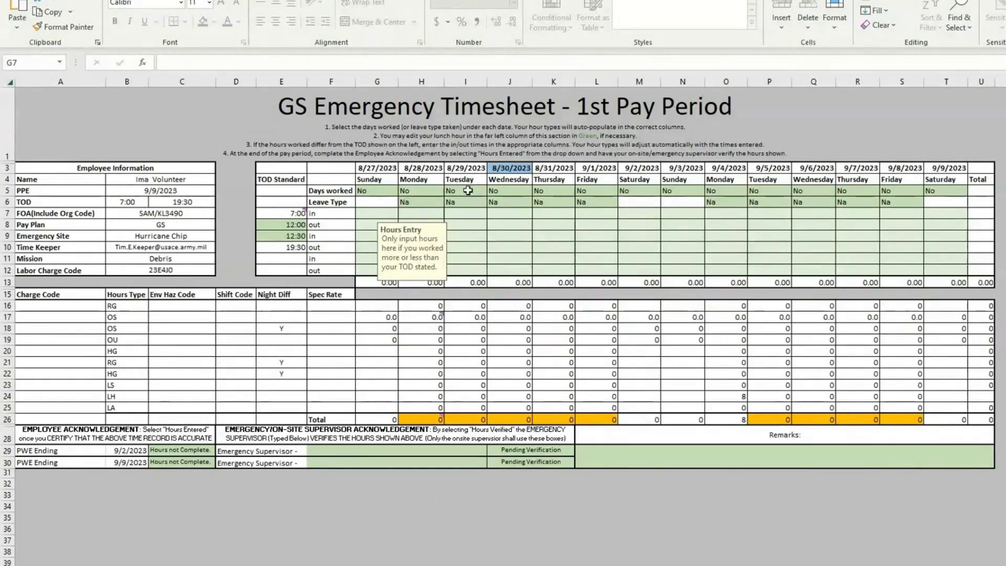
{"action": "left_click", "coordinate": [490, 190]}
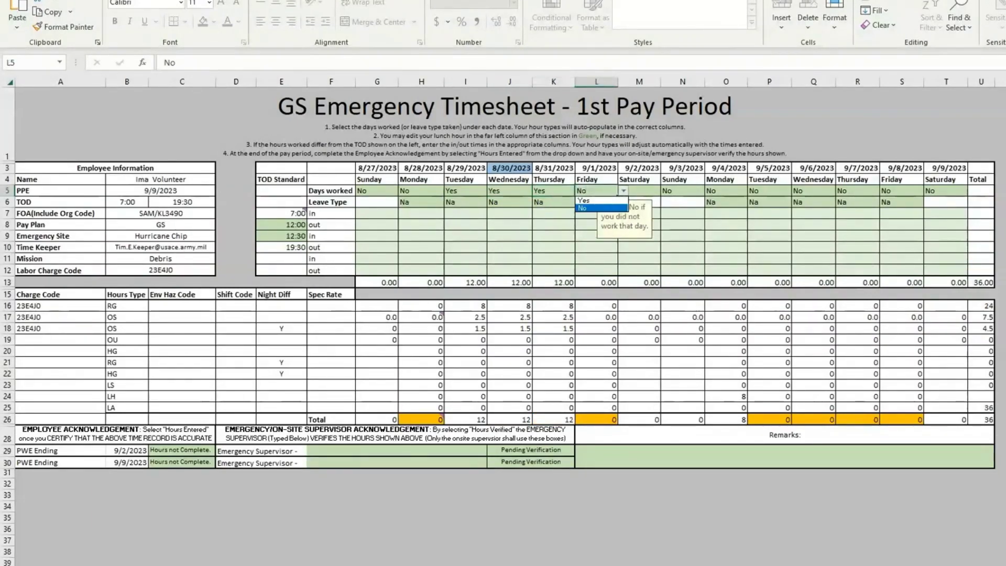
{"action": "left_click", "coordinate": [583, 200]}
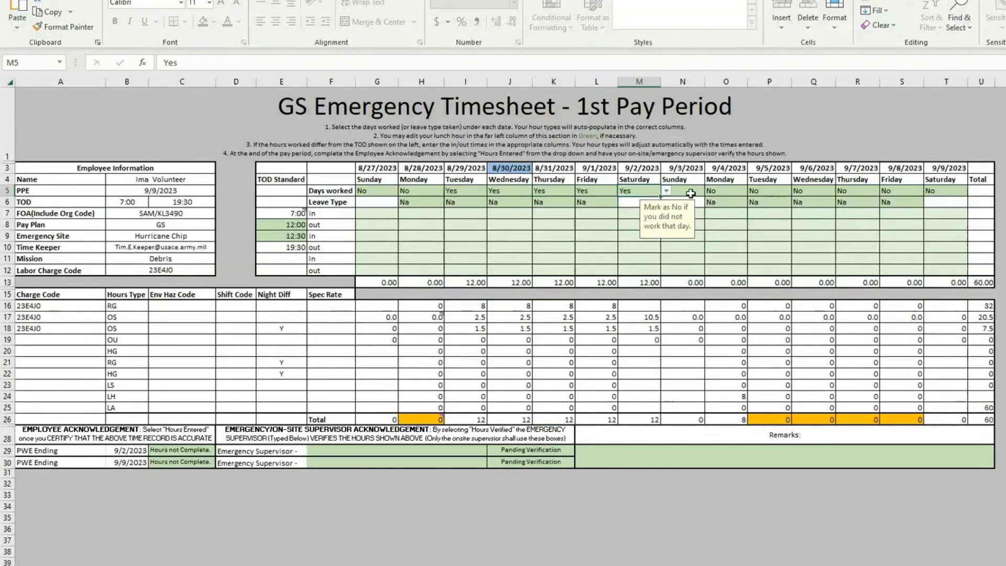
{"action": "left_click", "coordinate": [711, 191]}
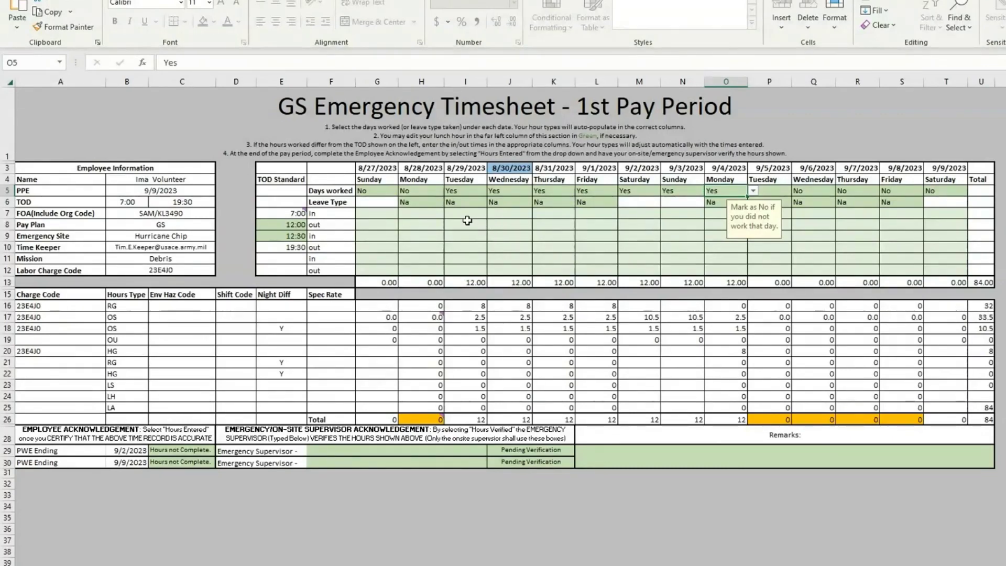
{"action": "mouse_move", "coordinate": [464, 214]}
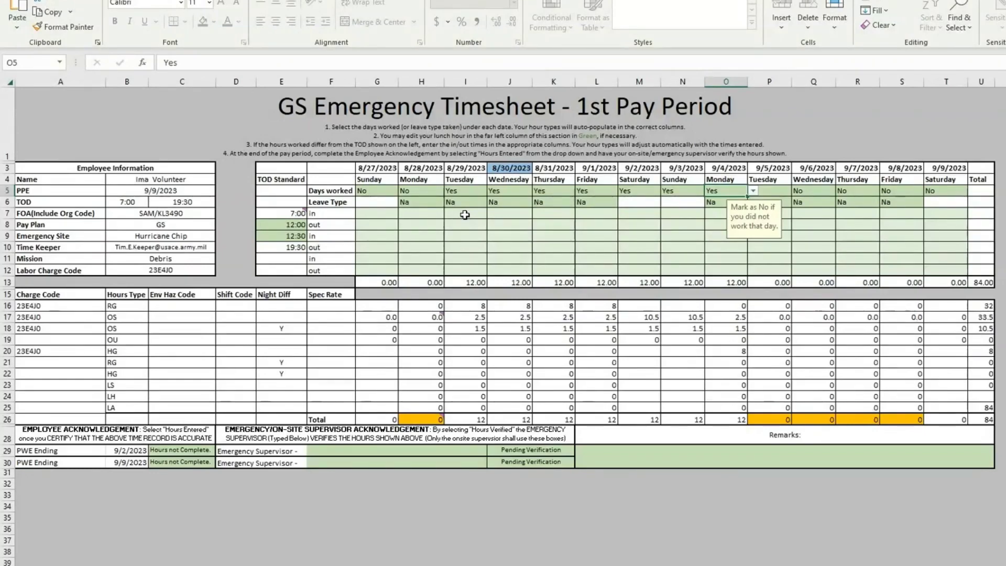
Step: Enter Tuesday 8/29's times starting at 7:00 and ending at 18:00 (10.5 hours)
{"action": "left_click", "coordinate": [465, 213]}
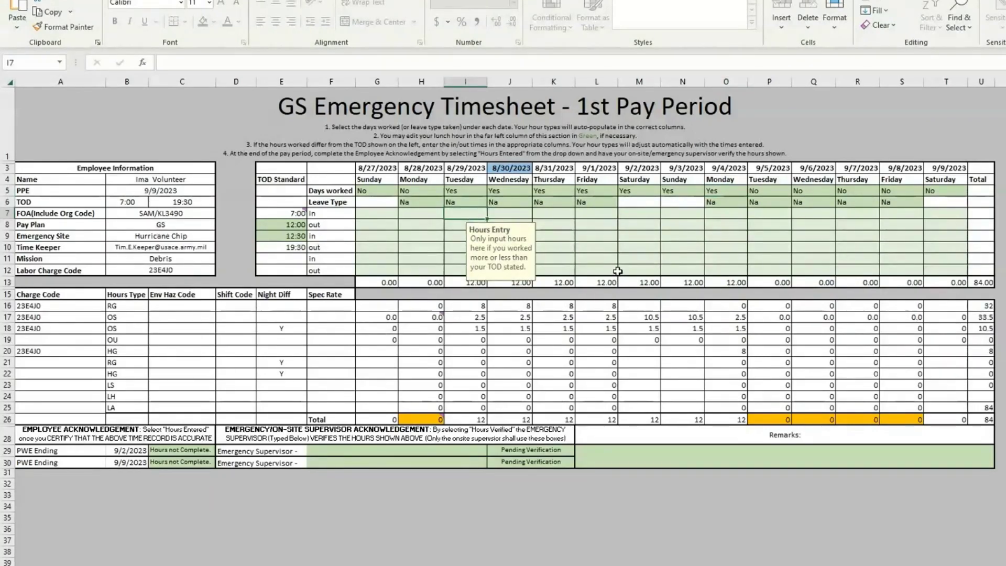
{"action": "mouse_move", "coordinate": [723, 276]}
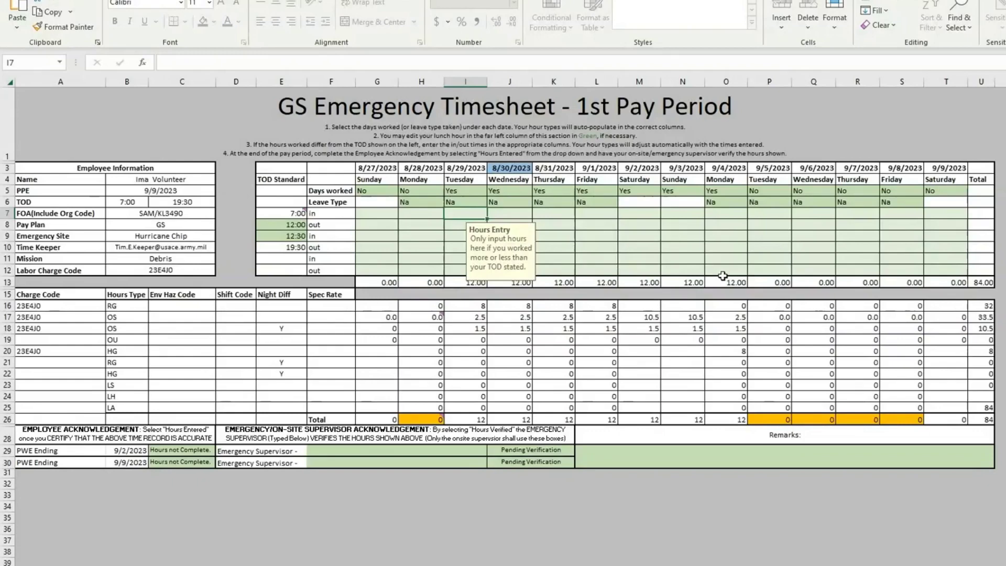
{"action": "type", "text": "7"}
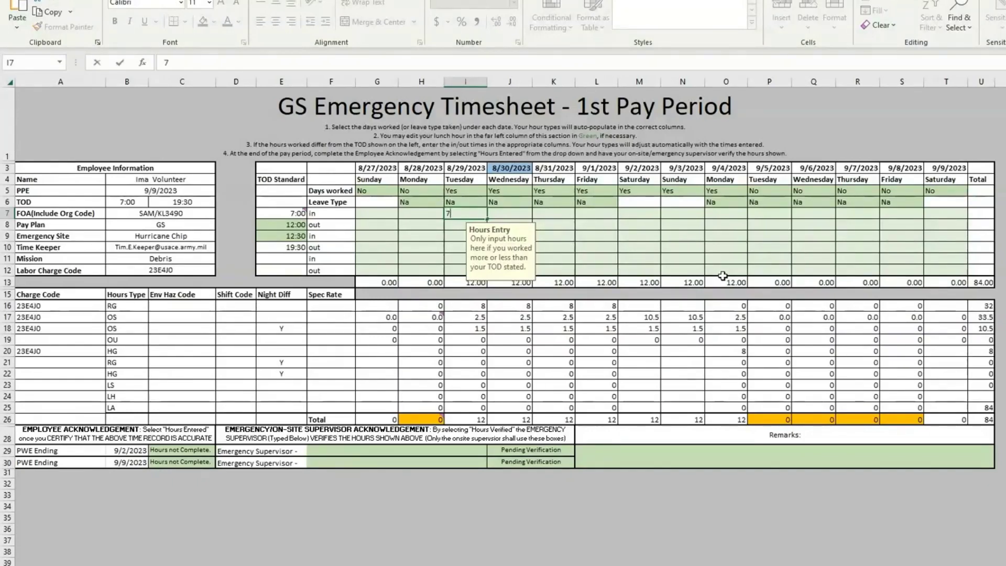
{"action": "key", "text": "Return"}
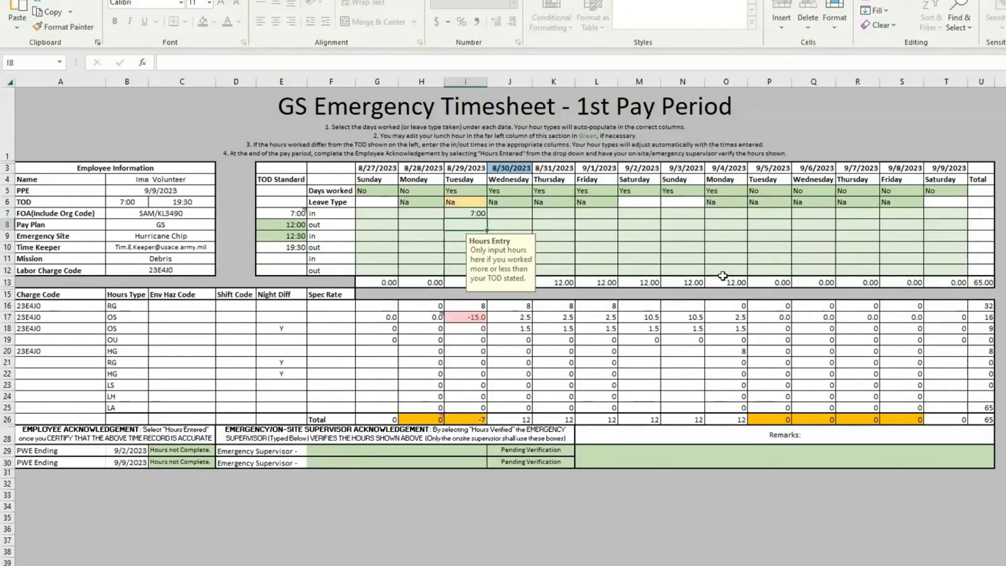
{"action": "type", "text": "112:"}
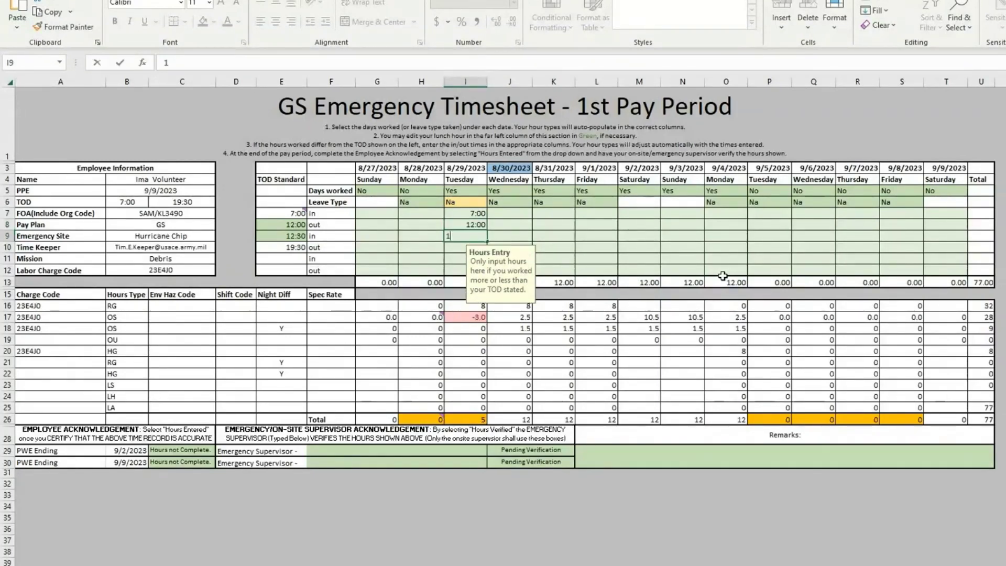
{"action": "type", "text": "12:30"}
{"action": "left_click", "coordinate": [467, 247]}
{"action": "type", "text": "18:"}
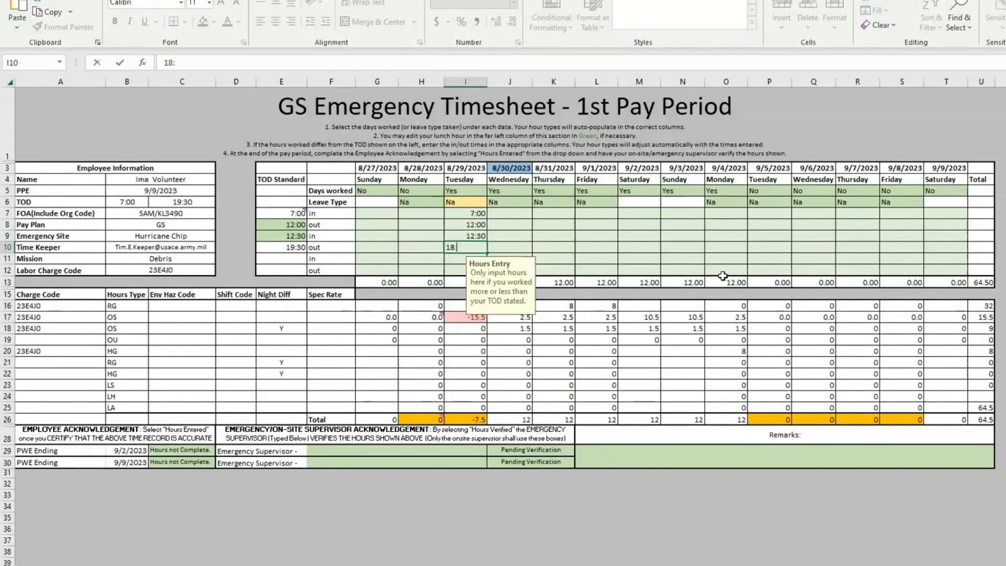
{"action": "key", "text": "Return"}
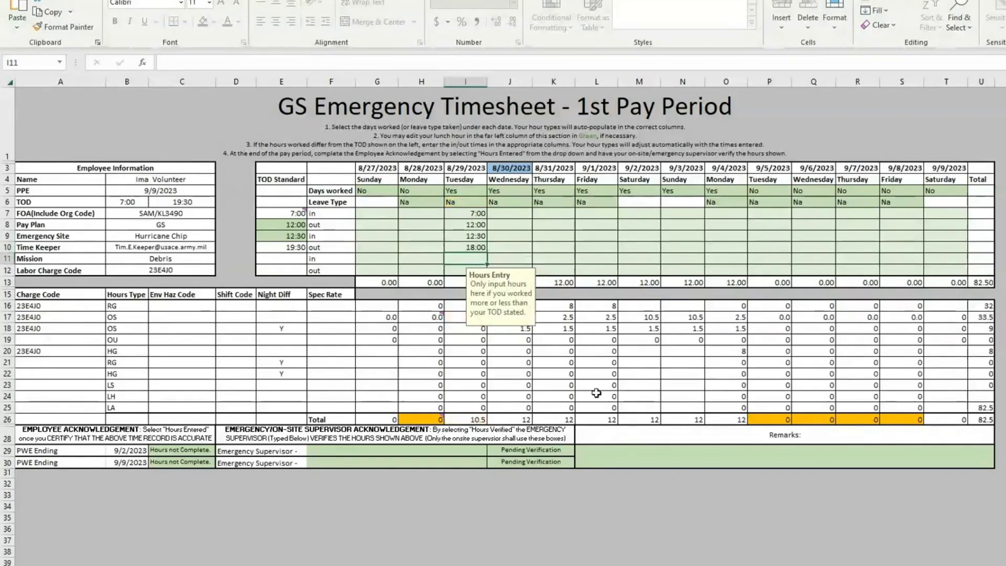
{"action": "mouse_move", "coordinate": [545, 213]}
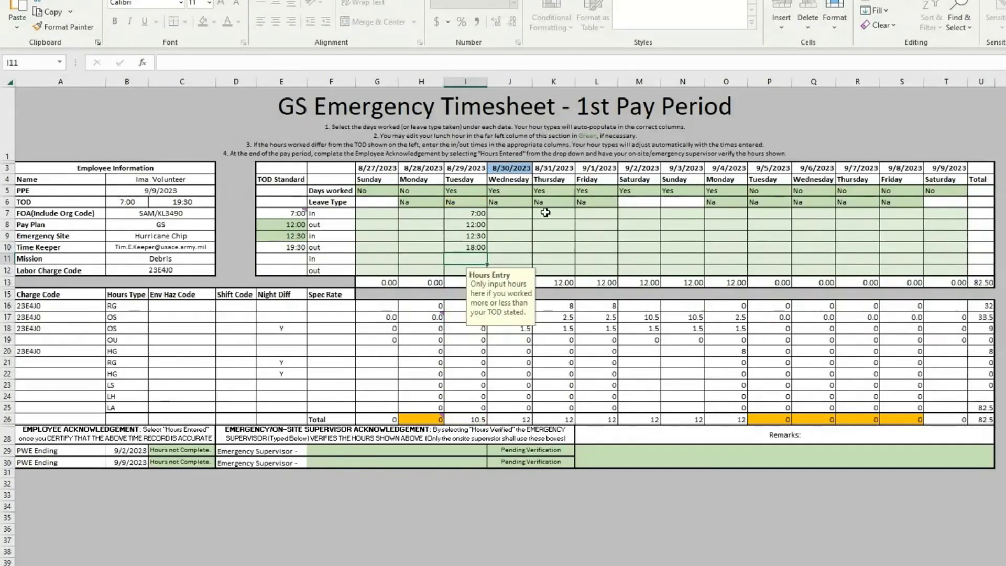
Step: Record Wednesday 8/30 as 7:00–12:00 and 12:30–21:00 (13.5 hours)
{"action": "left_click", "coordinate": [509, 213]}
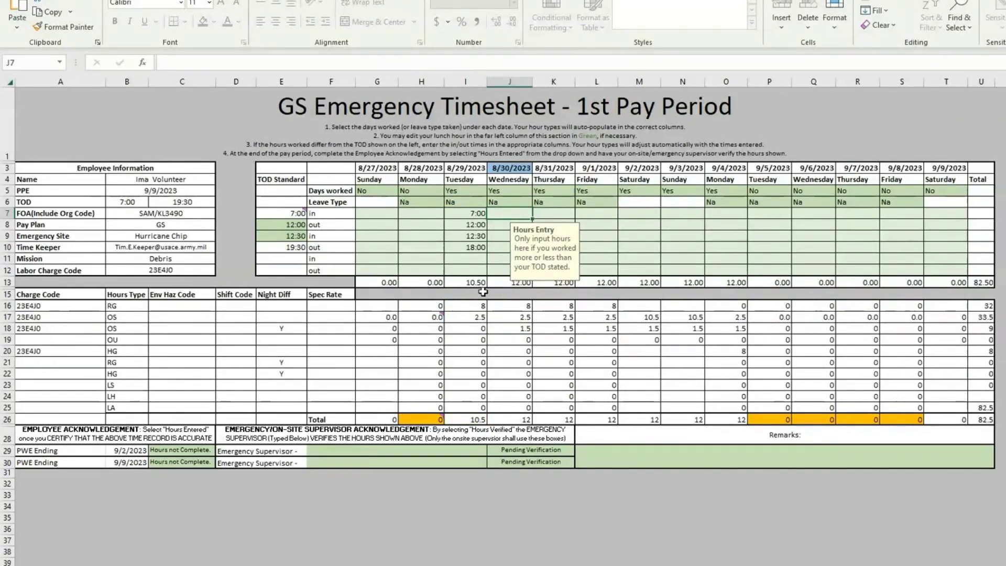
{"action": "mouse_move", "coordinate": [474, 321]}
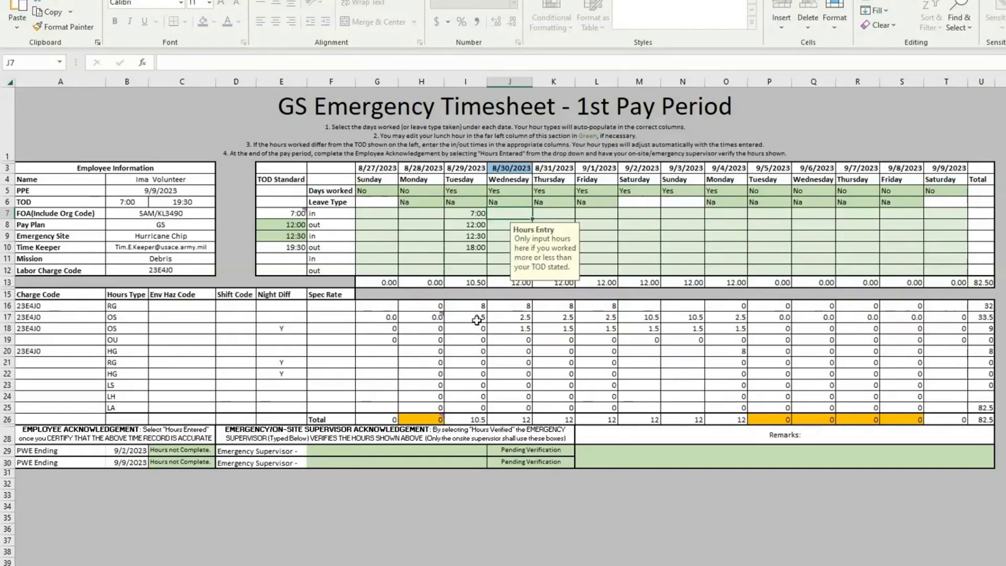
{"action": "mouse_move", "coordinate": [475, 334]}
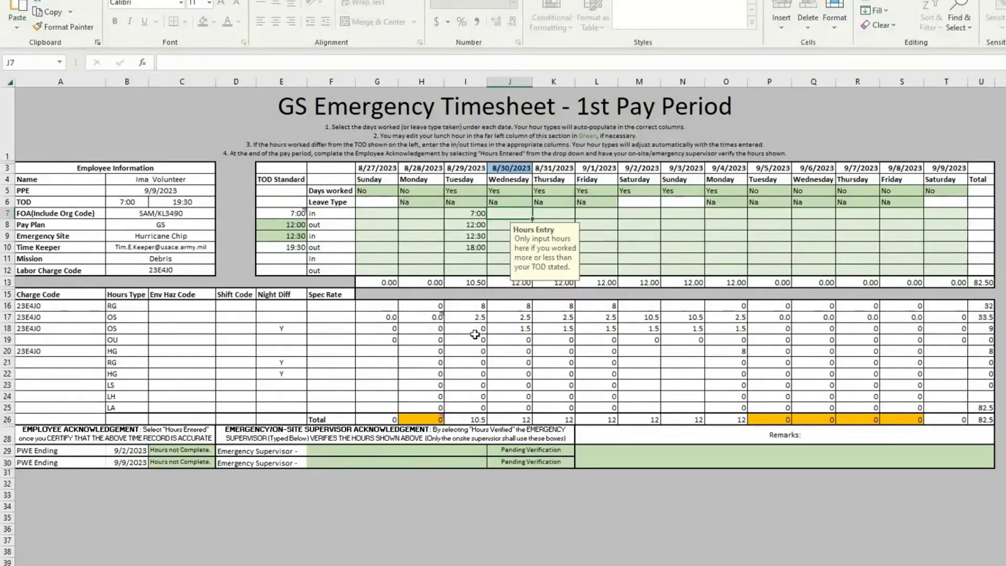
{"action": "mouse_move", "coordinate": [510, 215]}
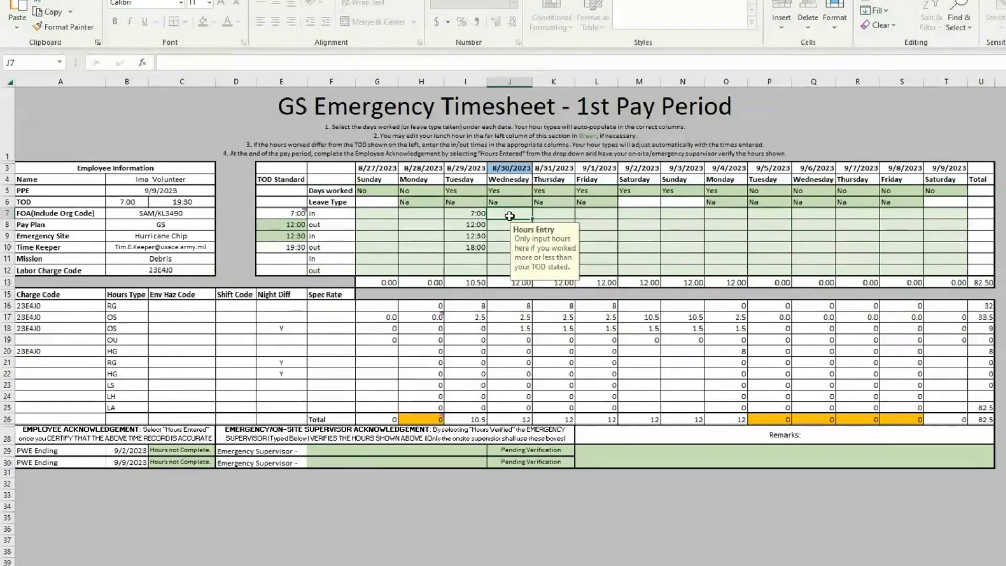
{"action": "type", "text": "7:00"}
{"action": "left_click", "coordinate": [511, 225]}
{"action": "type", "text": "12:"}
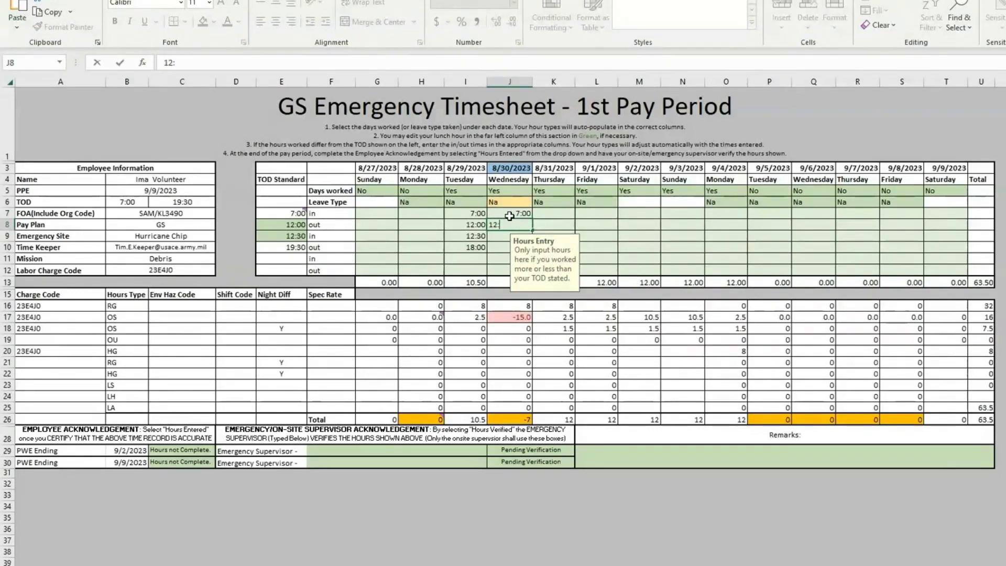
{"action": "key", "text": "Return"}
{"action": "type", "text": "21:"}
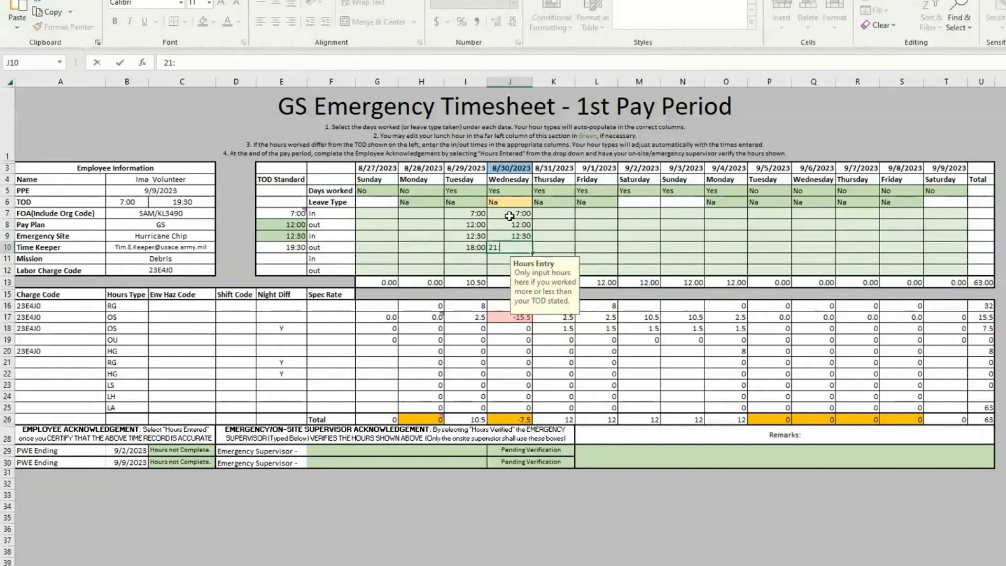
{"action": "type", "text": "00"}
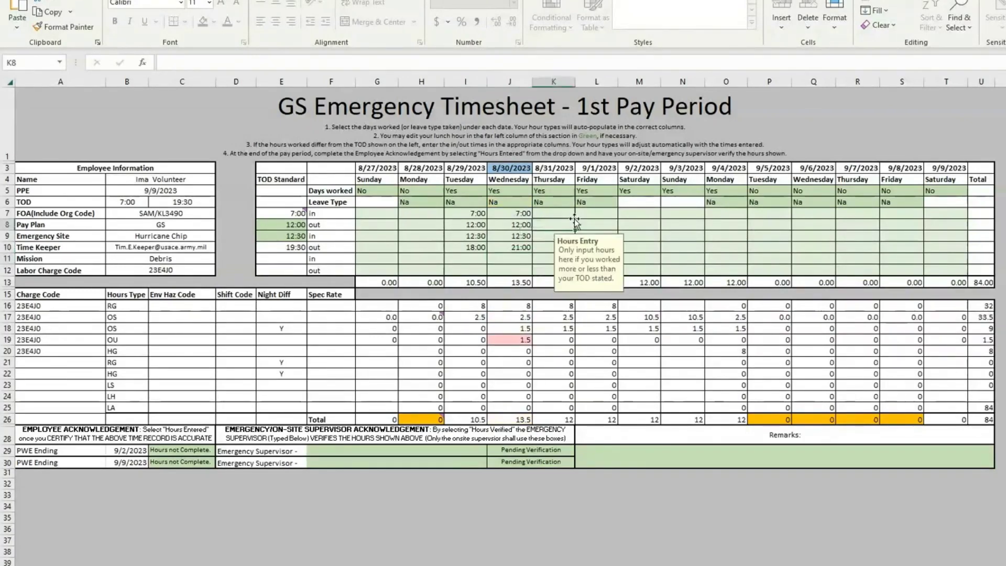
{"action": "mouse_move", "coordinate": [523, 347]}
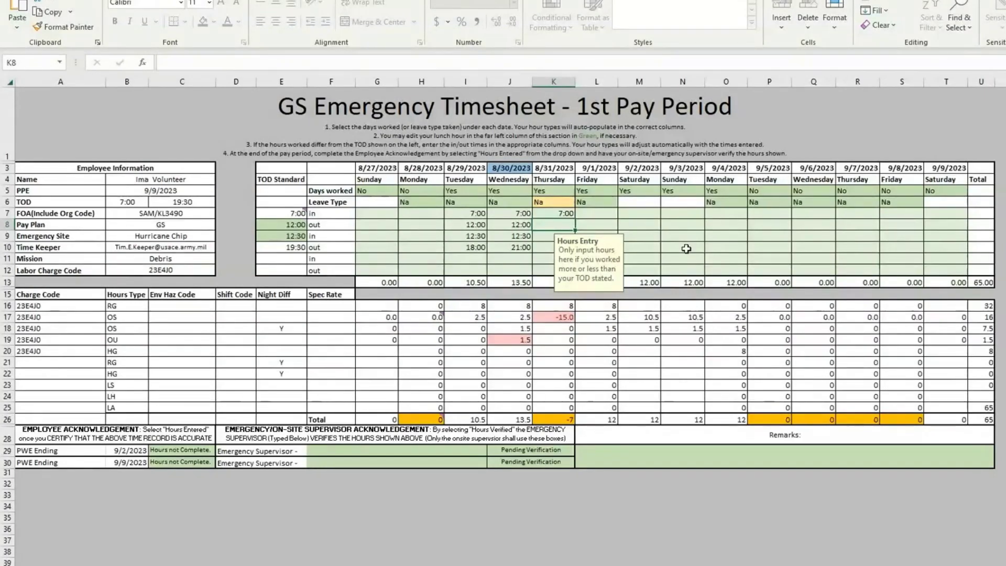
Step: Enter Thursday 8/31 as 7:00–12:00 with leave type LS for the rest of the day
{"action": "type", "text": "12:"}
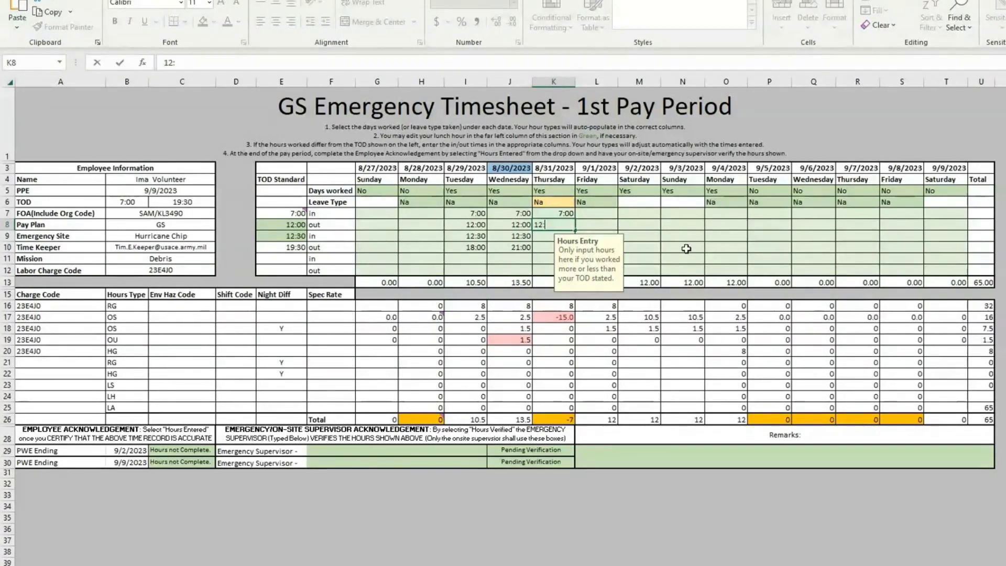
{"action": "key", "text": "Return"}
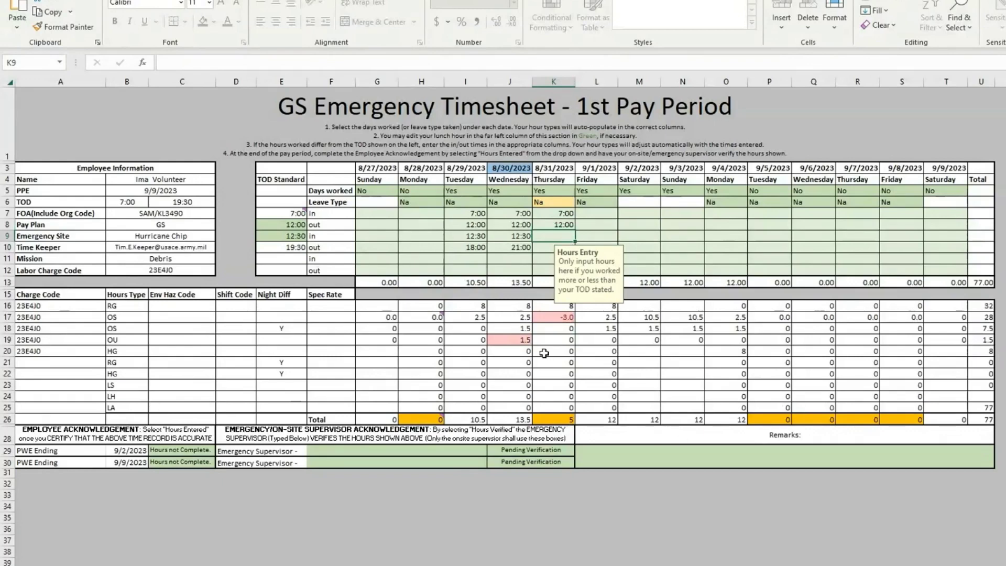
{"action": "left_click", "coordinate": [554, 201]}
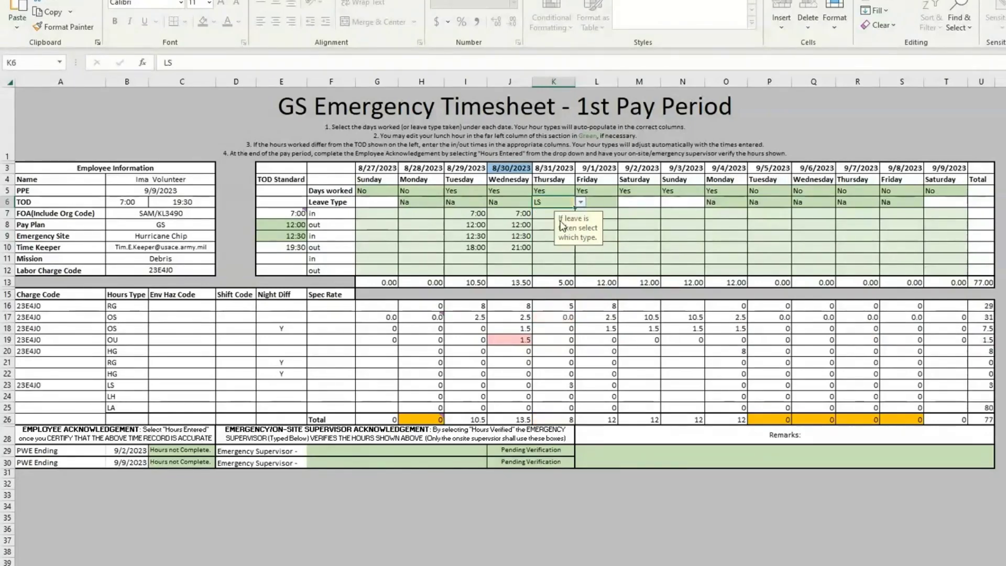
{"action": "mouse_move", "coordinate": [562, 388]}
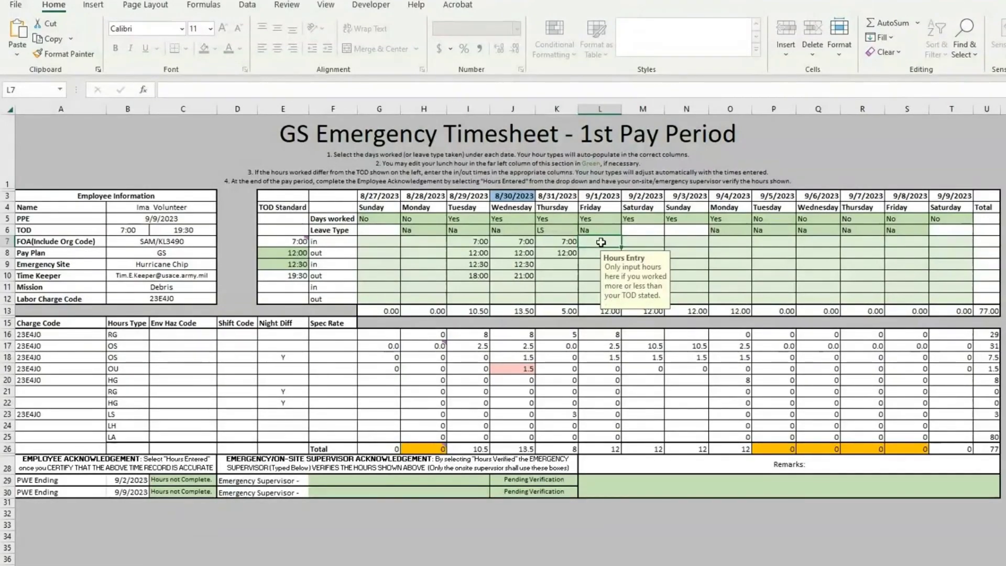
Step: Enter Friday 9/1 as 6:00–12:00 and 12:30–19:30, retrying past the Military-format error
{"action": "type", "text": "6:00"}
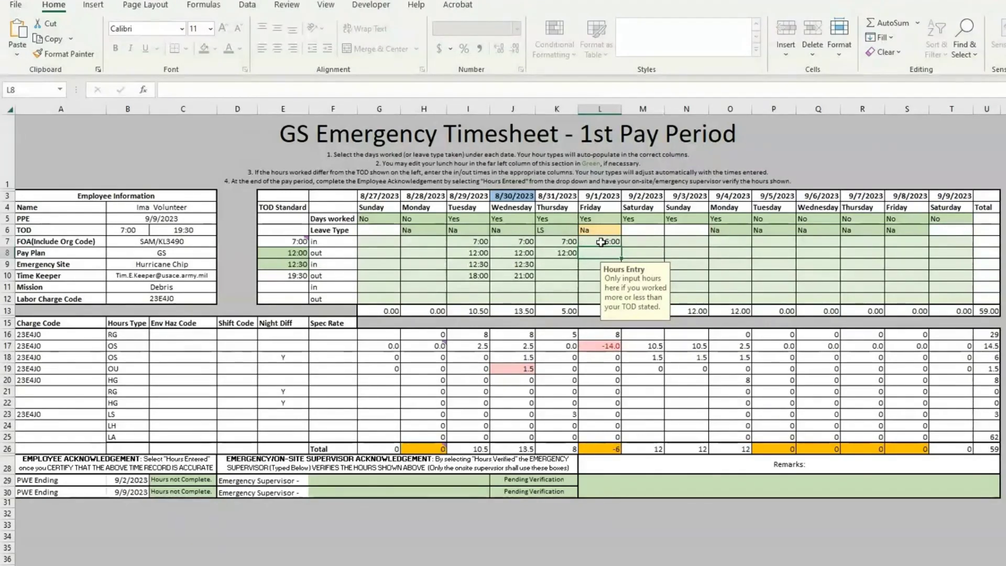
{"action": "type", "text": "1200"}
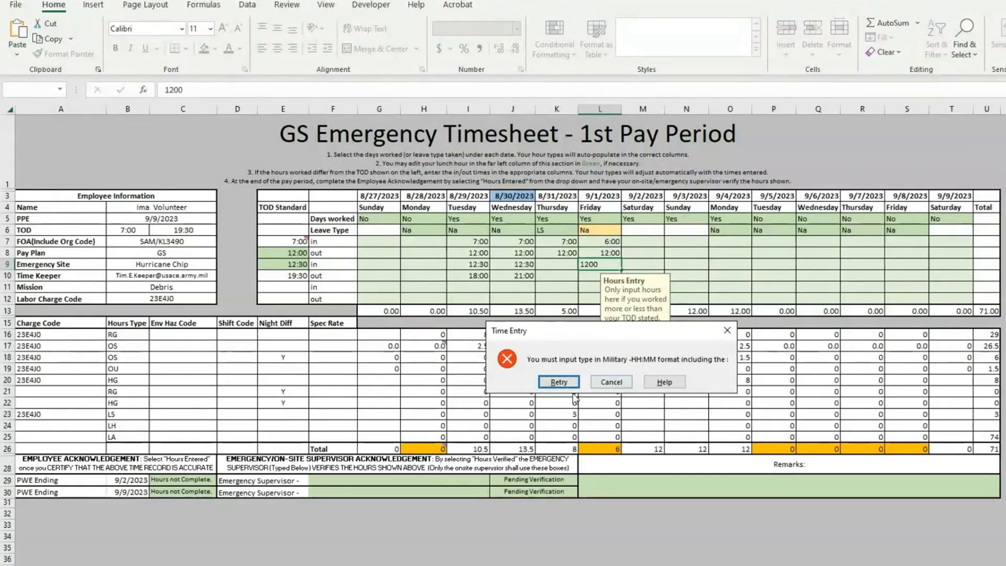
{"action": "left_click", "coordinate": [557, 381]}
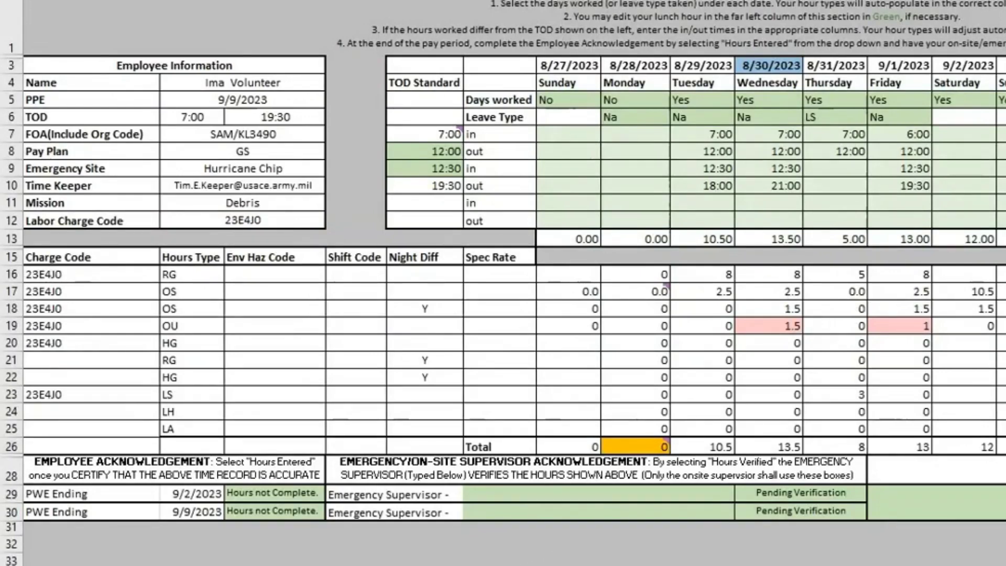
{"action": "mouse_move", "coordinate": [281, 500]}
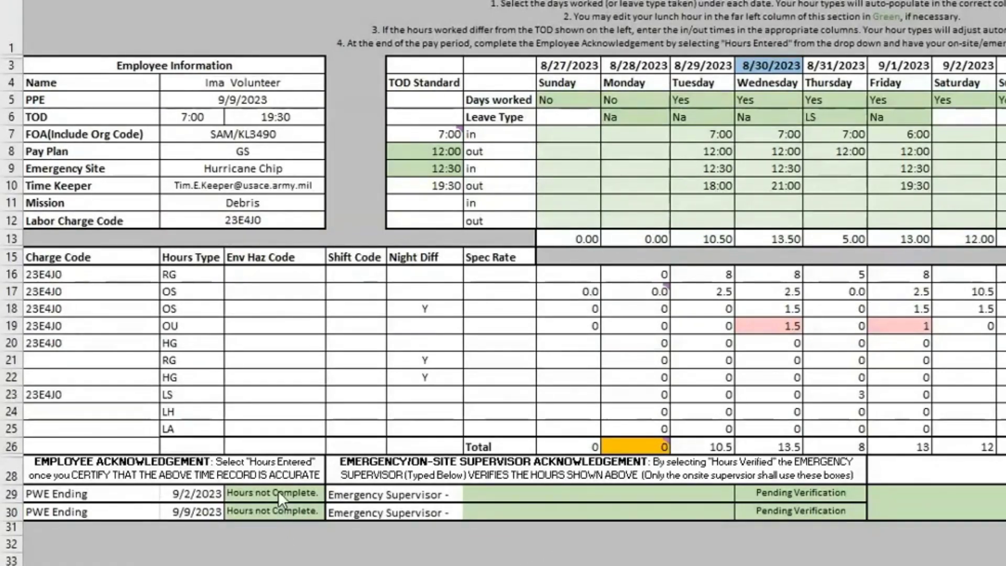
Step: Enter supervisor Ron Byrgundy for week ending 9/2 and mark it Hours Verified
{"action": "left_click", "coordinate": [334, 494]}
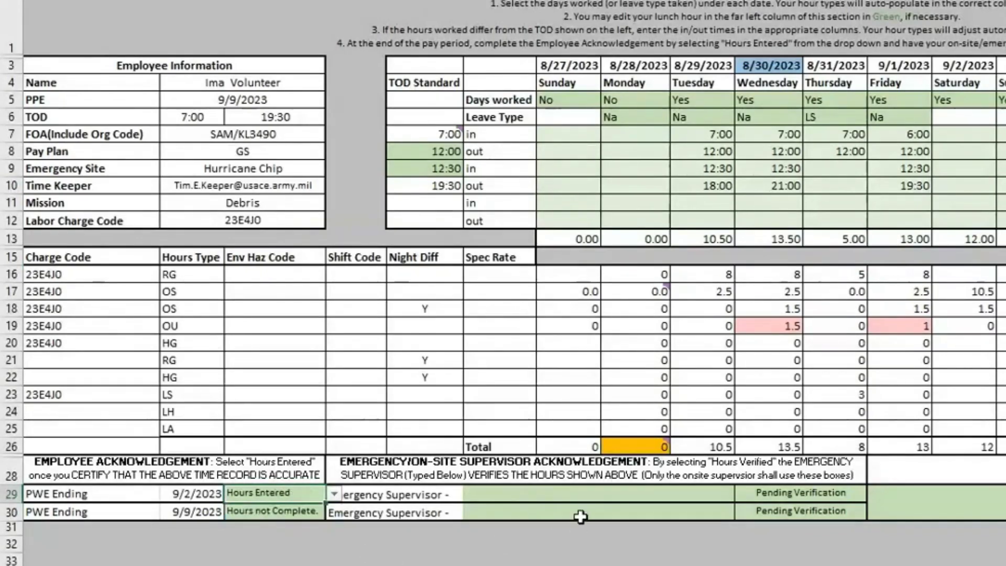
{"action": "mouse_move", "coordinate": [560, 496]}
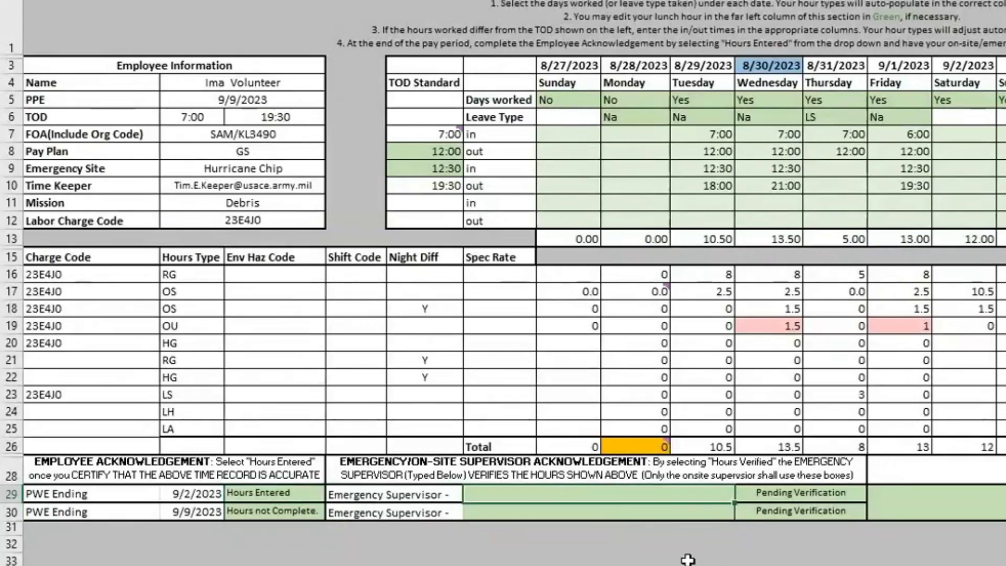
{"action": "mouse_move", "coordinate": [654, 559]}
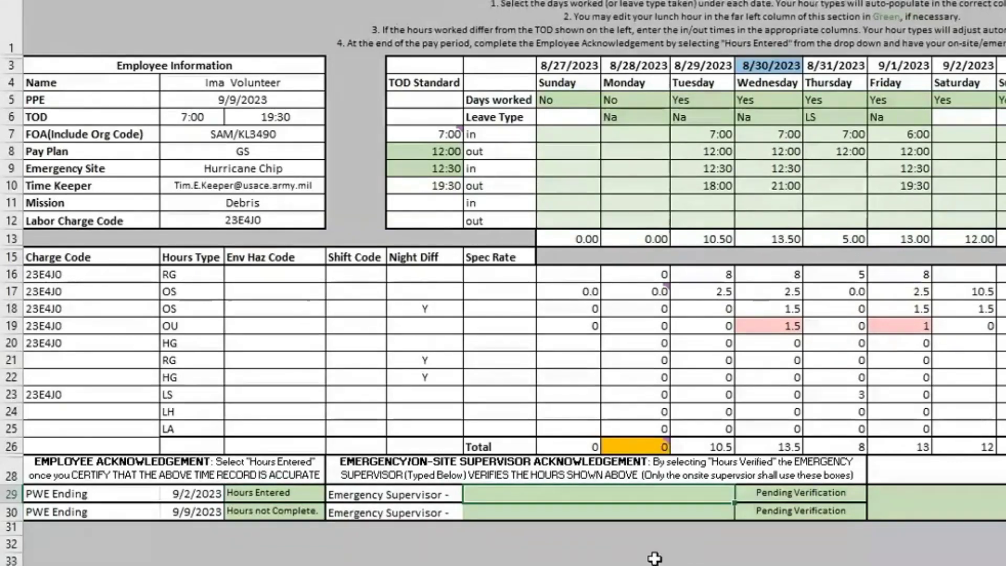
{"action": "type", "text": "Ron"}
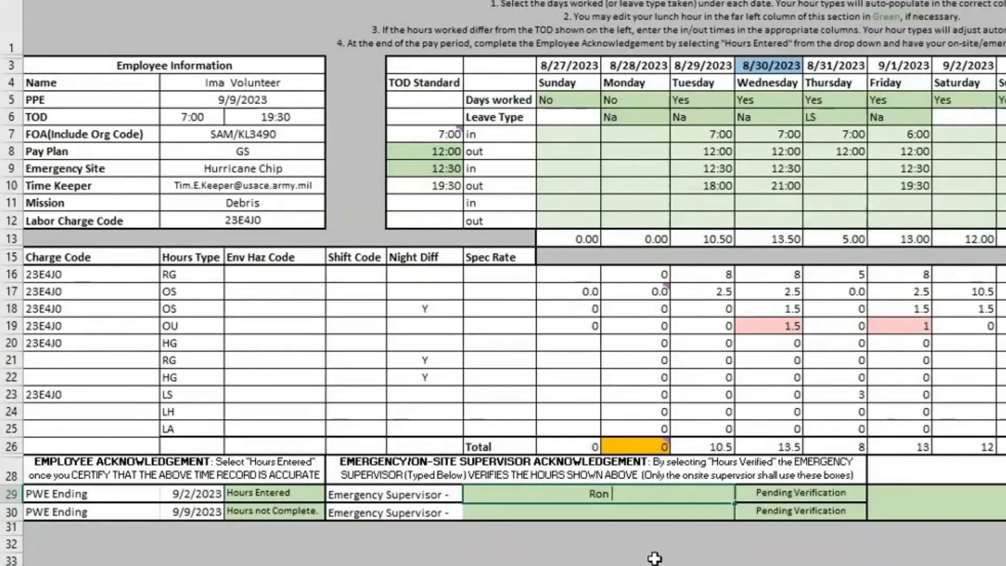
{"action": "type", "text": "Byr"}
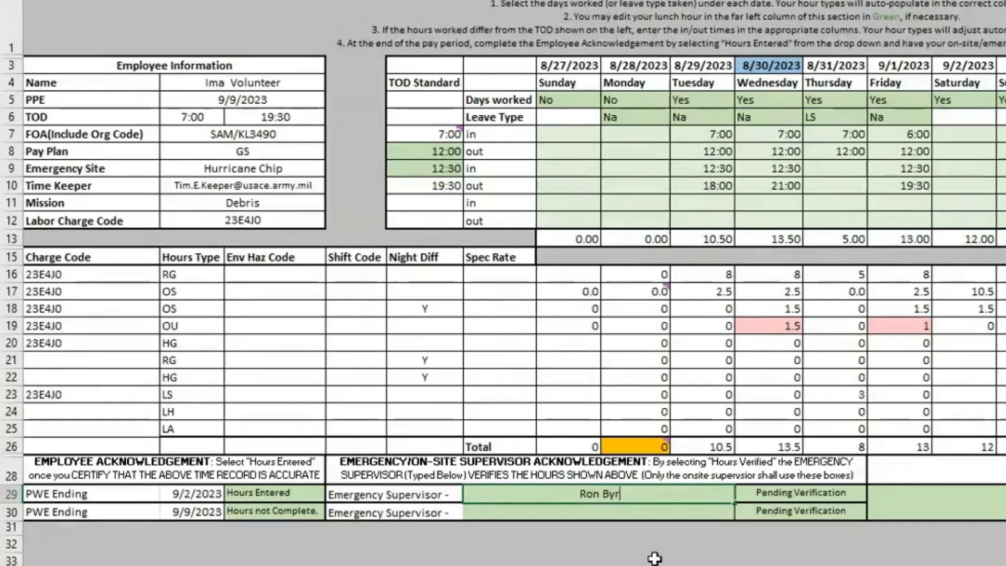
{"action": "type", "text": "gundy"}
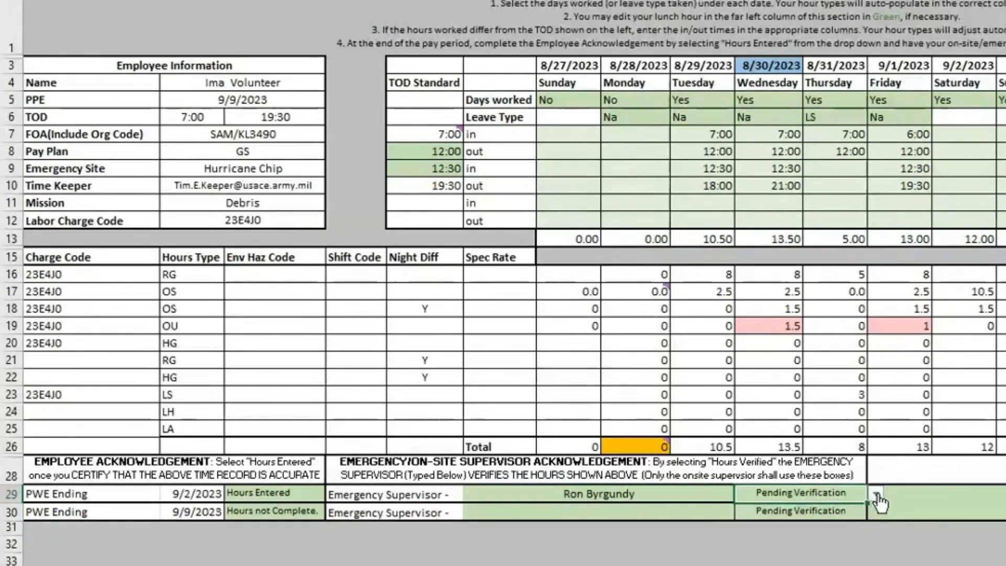
{"action": "left_click", "coordinate": [879, 501]}
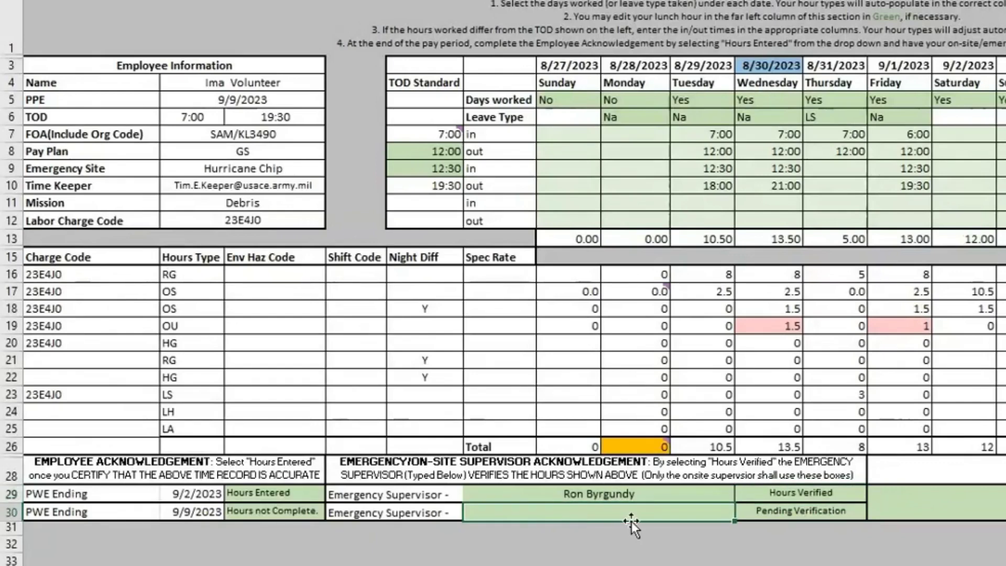
{"action": "type", "text": "Dale"}
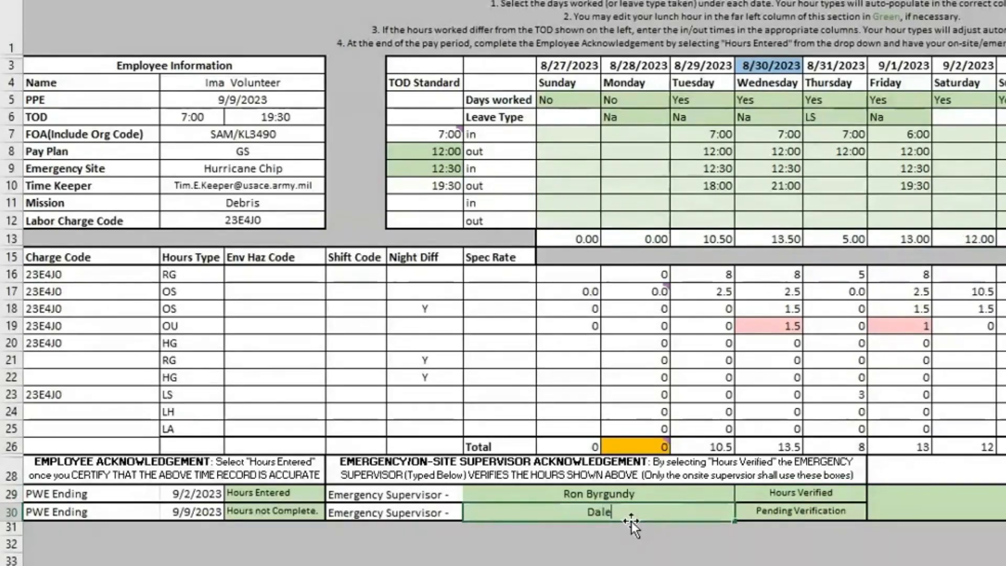
{"action": "type", "text": "B"}
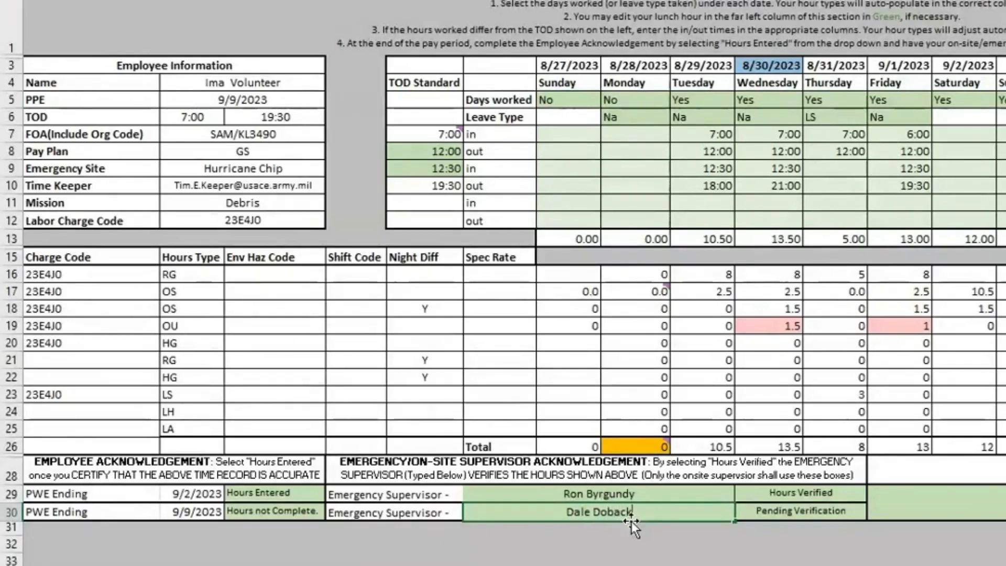
{"action": "left_click", "coordinate": [273, 512]}
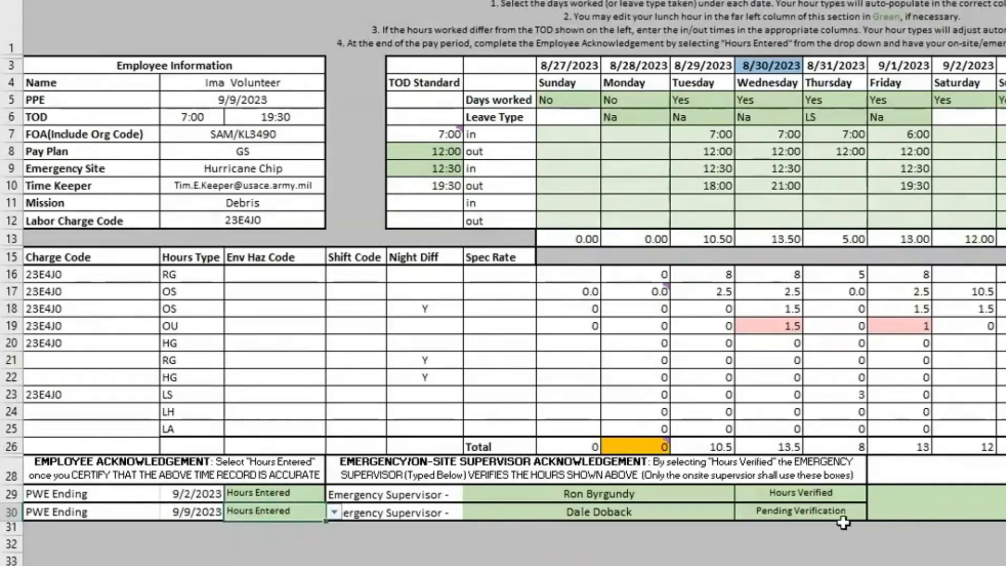
{"action": "left_click", "coordinate": [874, 511]}
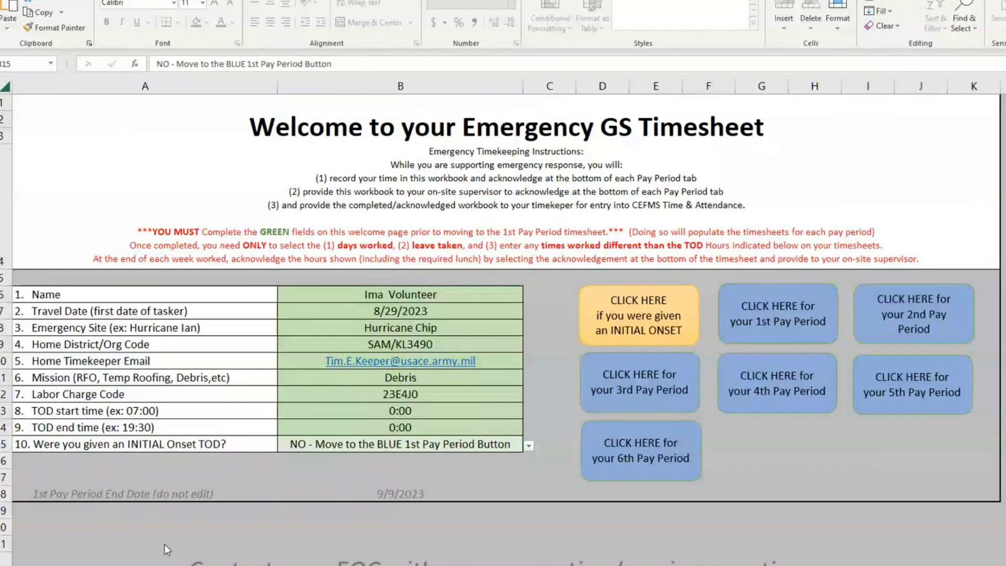
{"action": "mouse_move", "coordinate": [359, 550]}
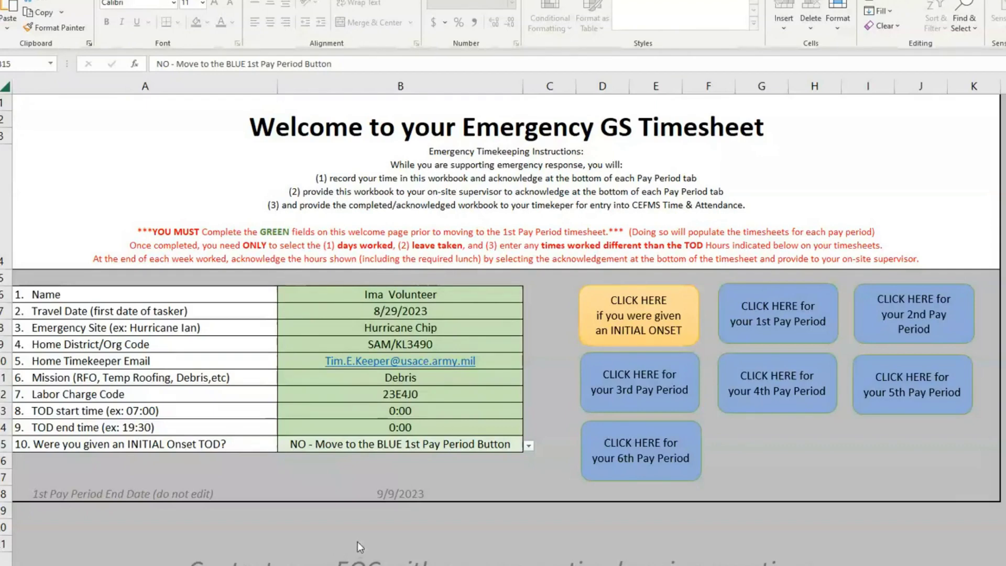
{"action": "mouse_move", "coordinate": [352, 546]}
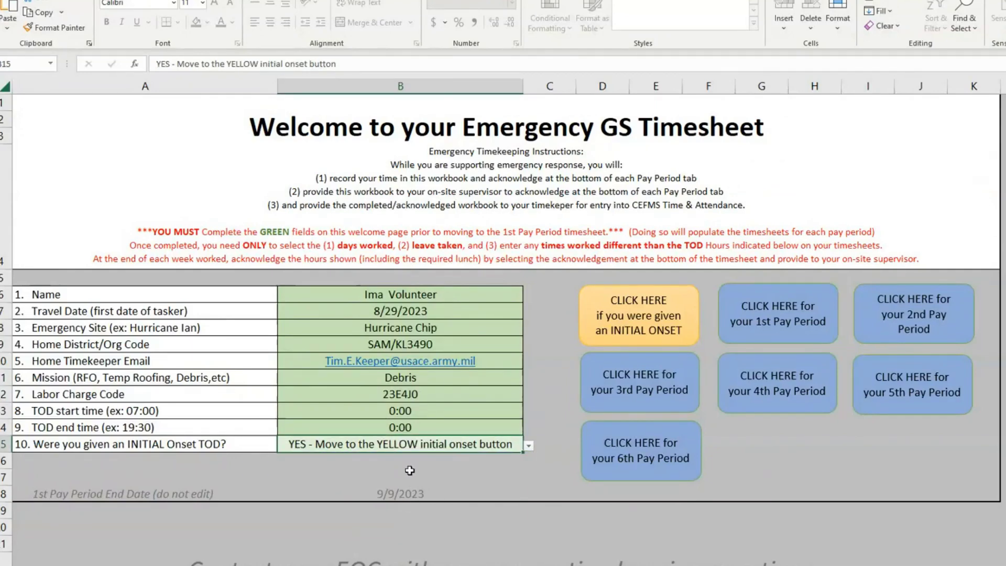
{"action": "mouse_move", "coordinate": [380, 473]}
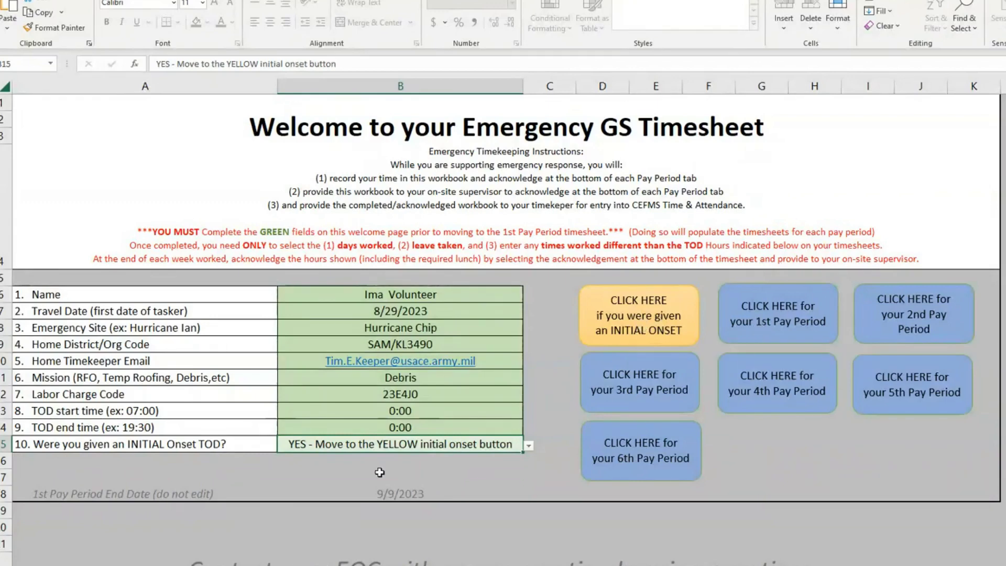
{"action": "mouse_move", "coordinate": [405, 427]}
{"action": "type", "text": "19"}
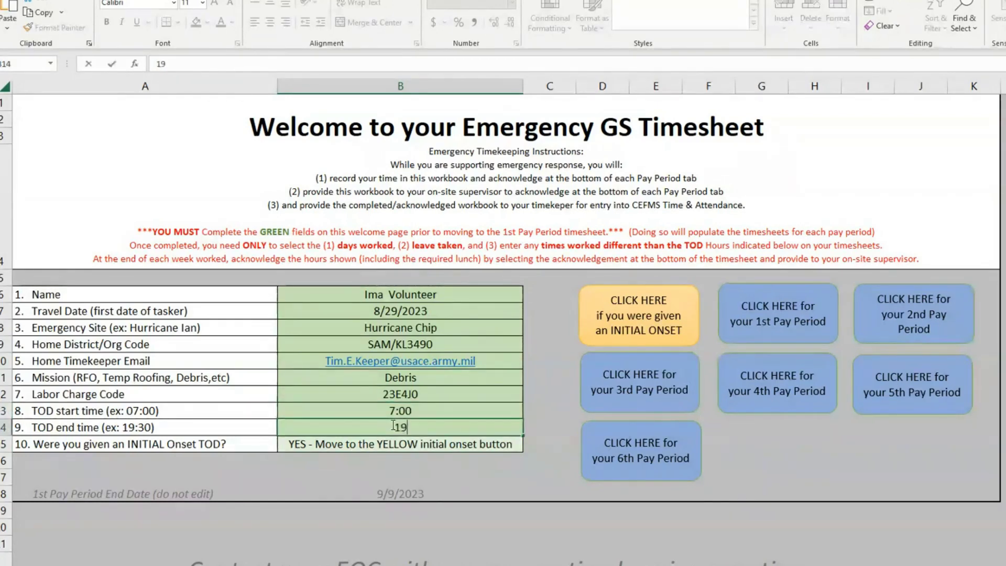
Step: Finish the 19:30 tour-of-duty end time and open the INITIAL onset timesheet
{"action": "type", "text": ":30"}
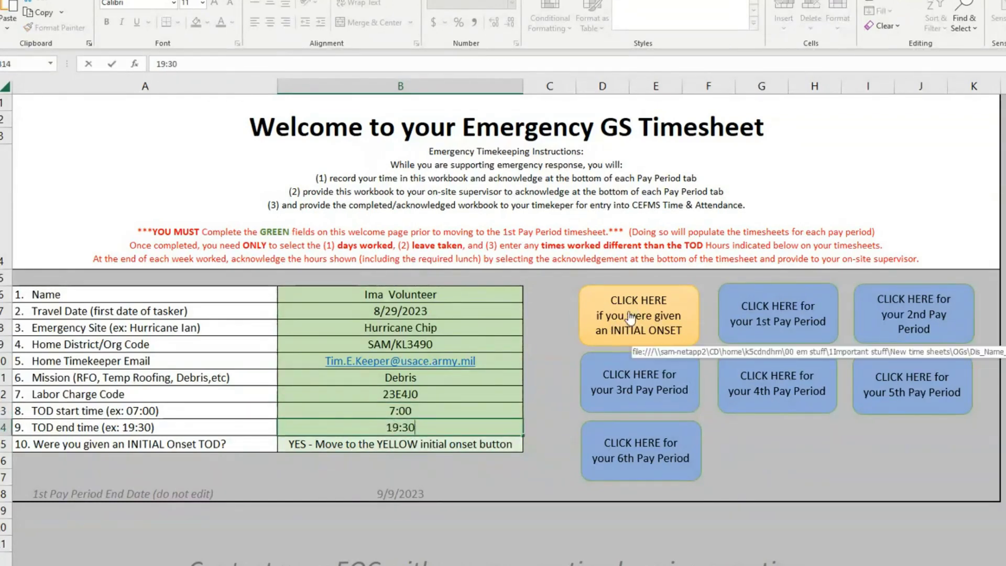
{"action": "left_click", "coordinate": [638, 315]}
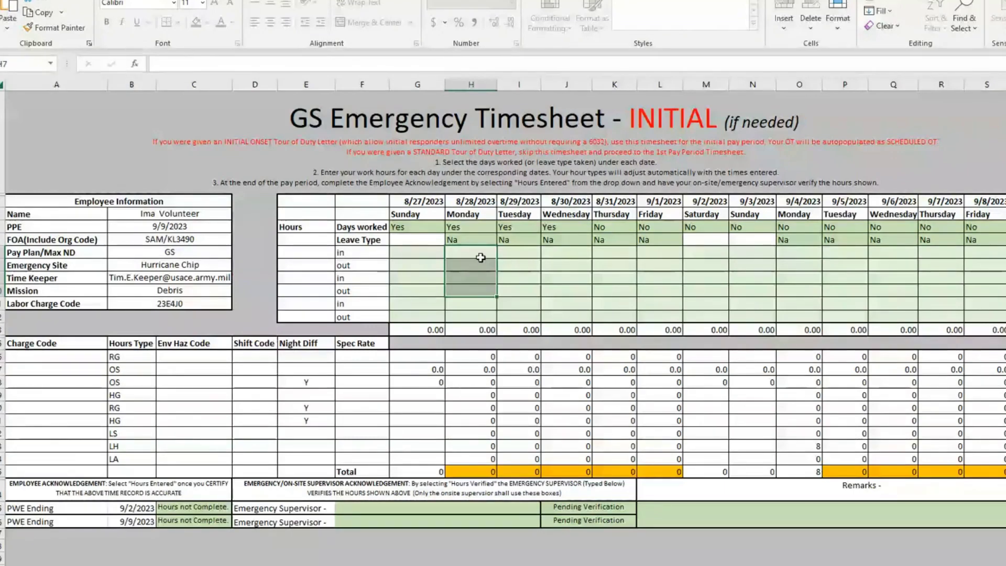
Step: Mark Monday 8/28 not worked and log Tuesday 8/29 as 7:00–11:00 and 11:30–19:30
{"action": "left_click", "coordinate": [519, 226]}
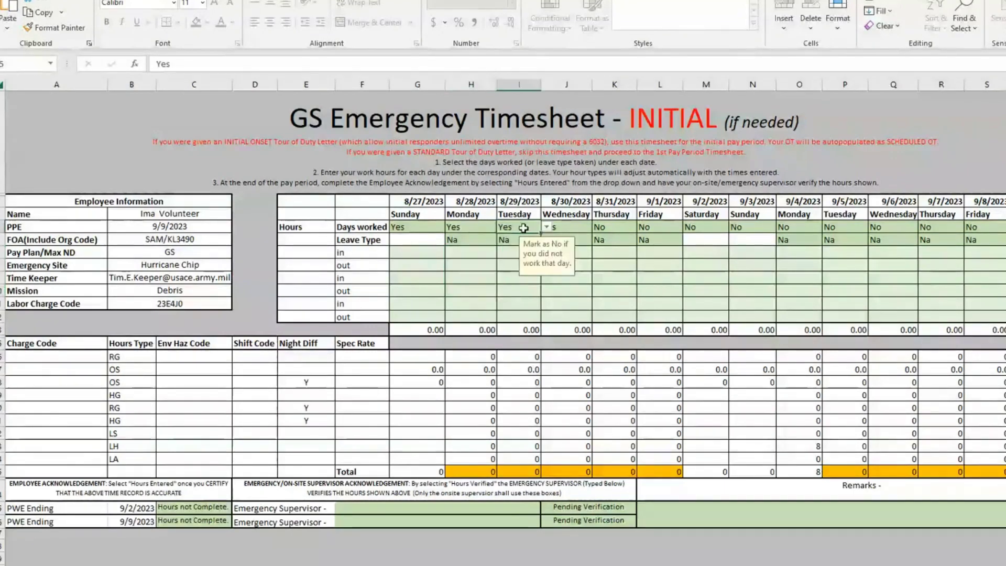
{"action": "left_click", "coordinate": [470, 226]}
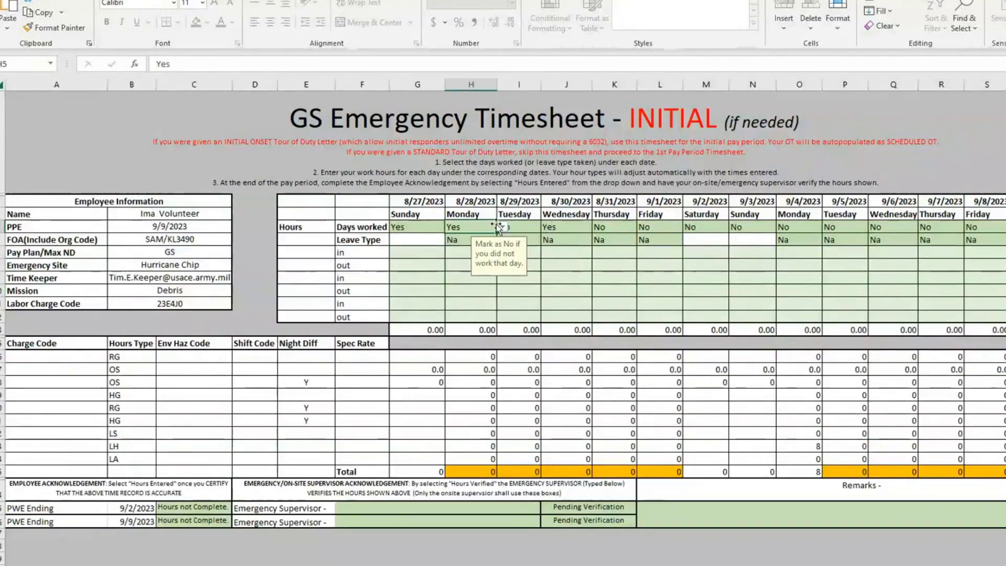
{"action": "left_click", "coordinate": [518, 226]}
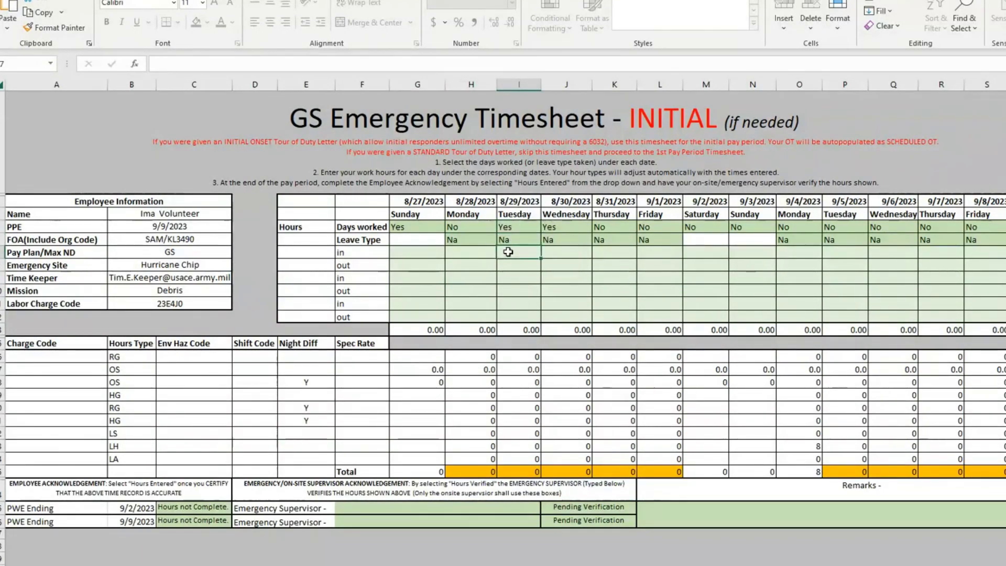
{"action": "type", "text": "7:00"}
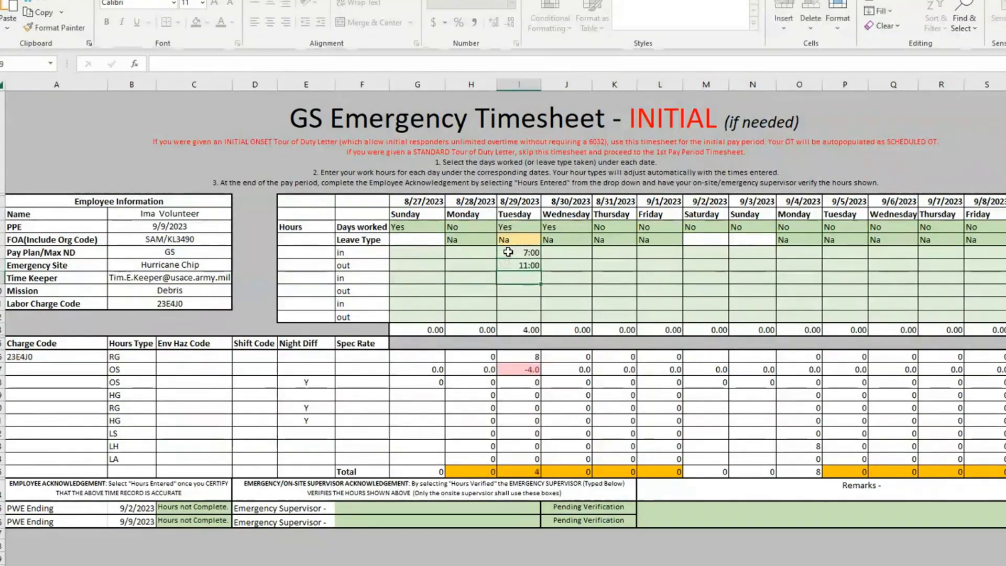
{"action": "type", "text": "11:30"}
{"action": "left_click", "coordinate": [519, 292]}
{"action": "type", "text": "19:30"}
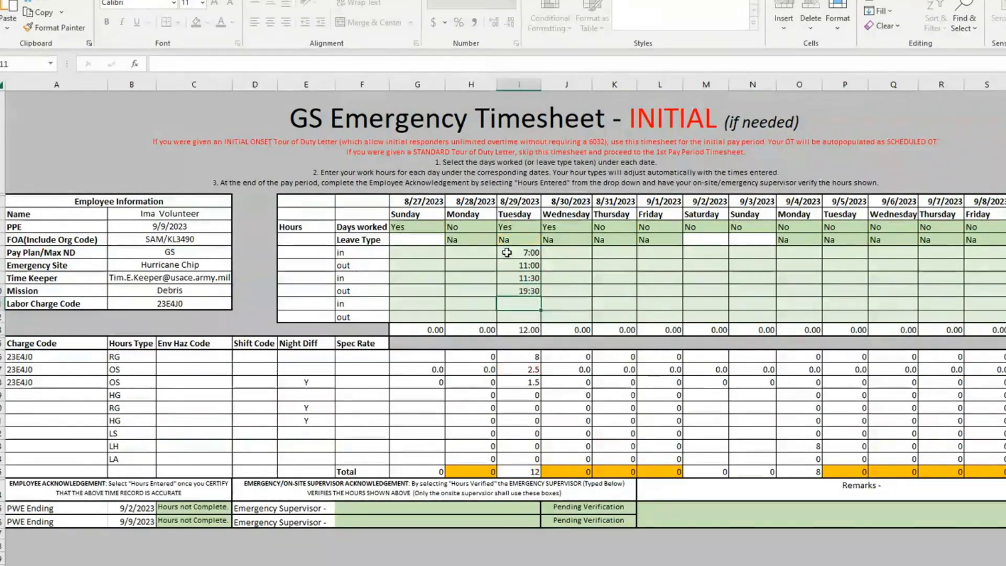
{"action": "mouse_move", "coordinate": [558, 328]}
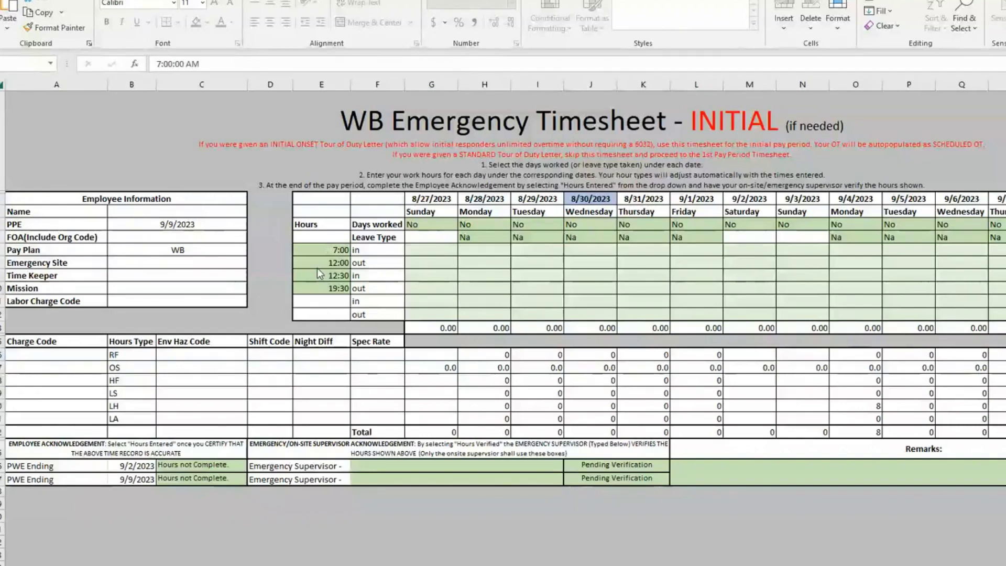
{"action": "mouse_move", "coordinate": [324, 297]}
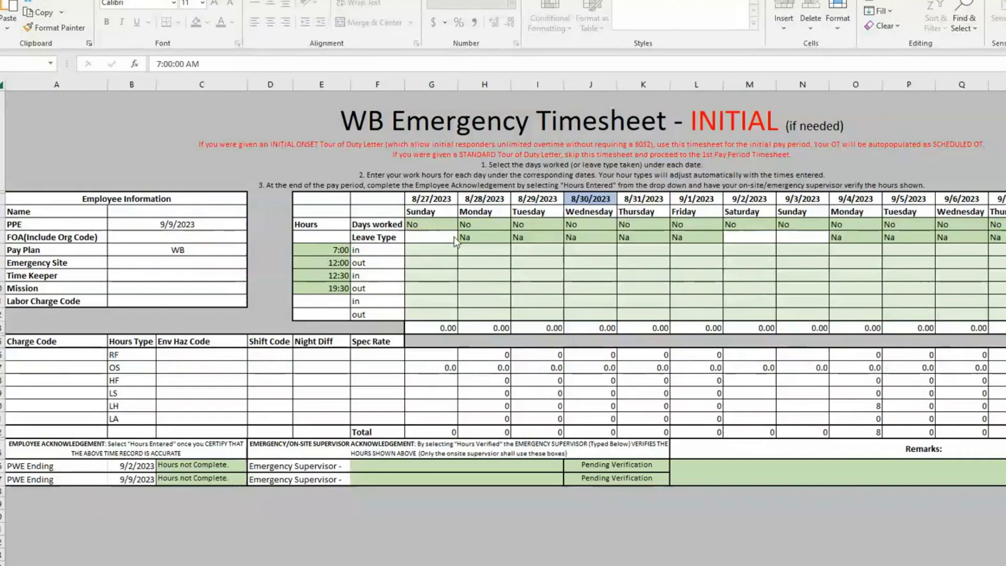
{"action": "mouse_move", "coordinate": [587, 253]}
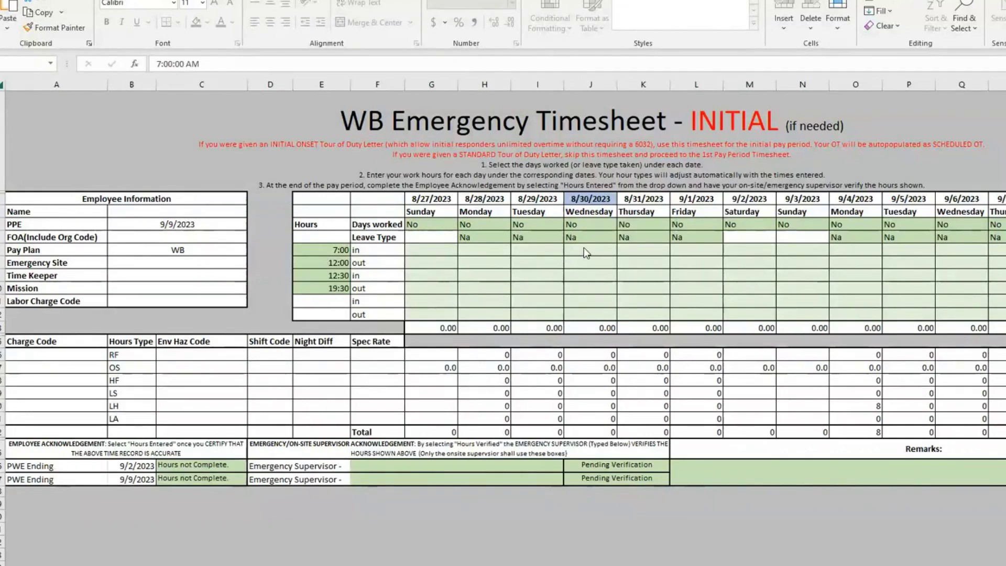
{"action": "mouse_move", "coordinate": [542, 422]}
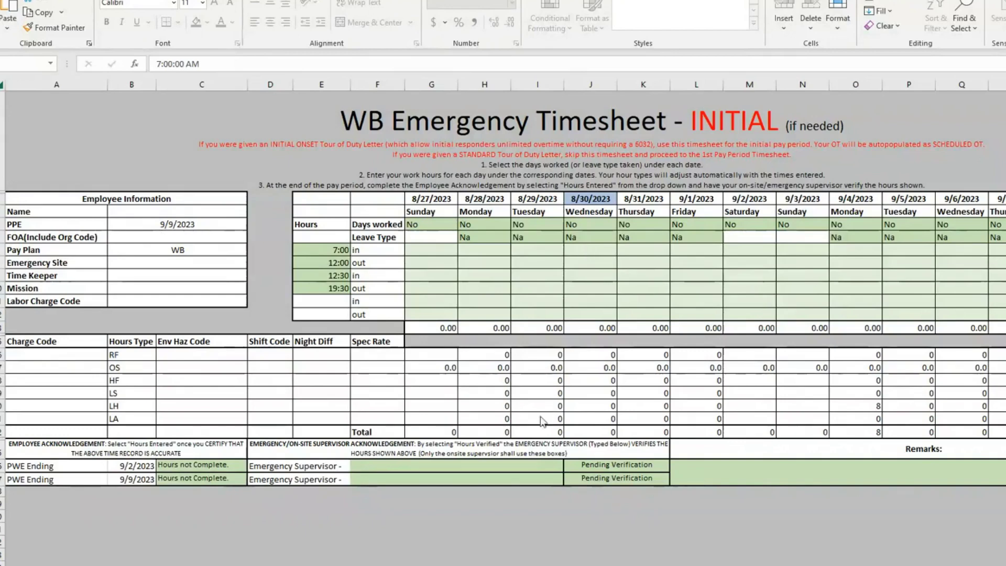